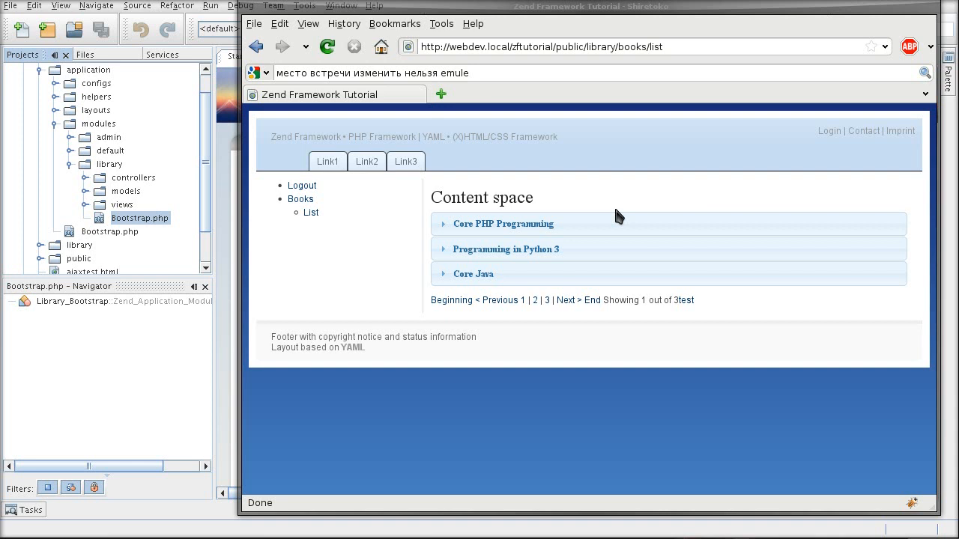
mouse_move(527, 168)
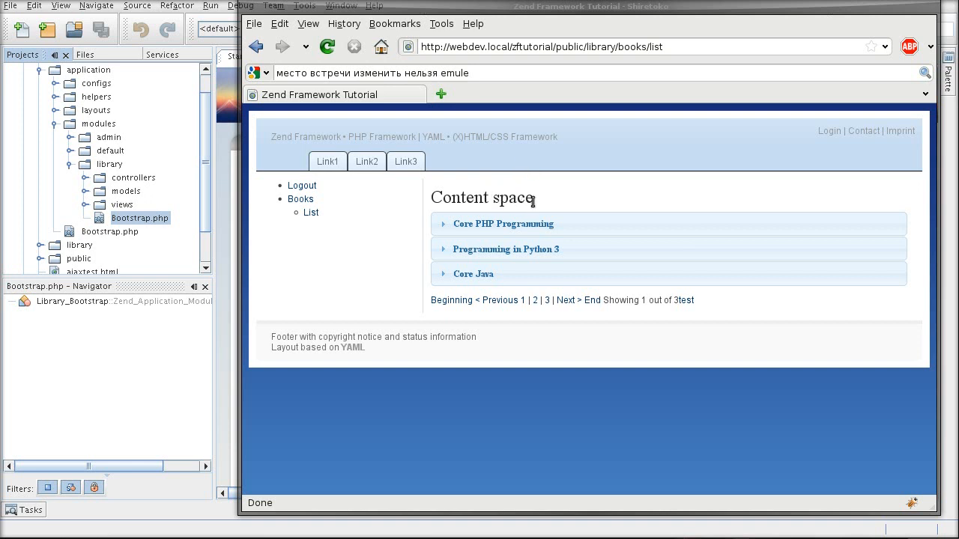
Review the Zend_Translate chapter contents in Firefox, then return to the NetBeans start page.
double_click(483, 198)
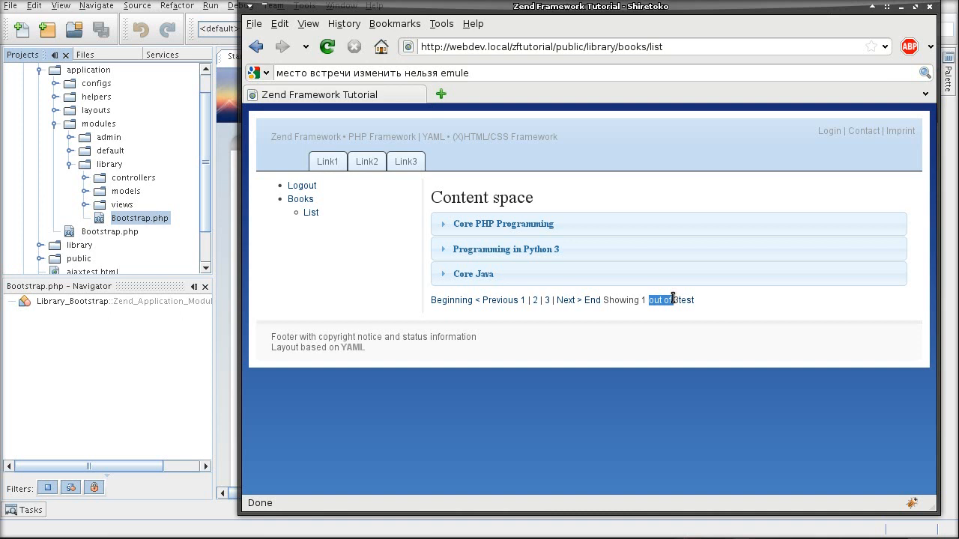
mouse_move(674, 252)
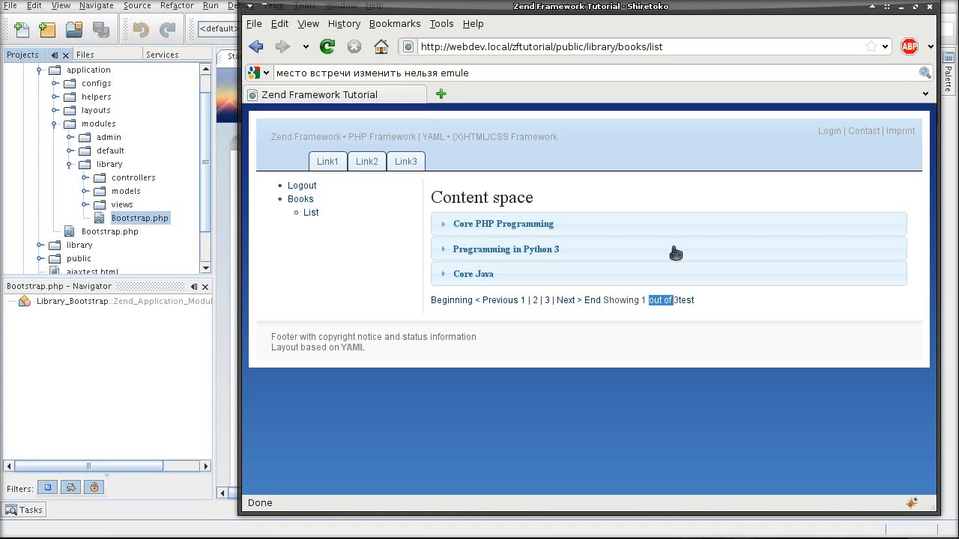
mouse_move(626, 21)
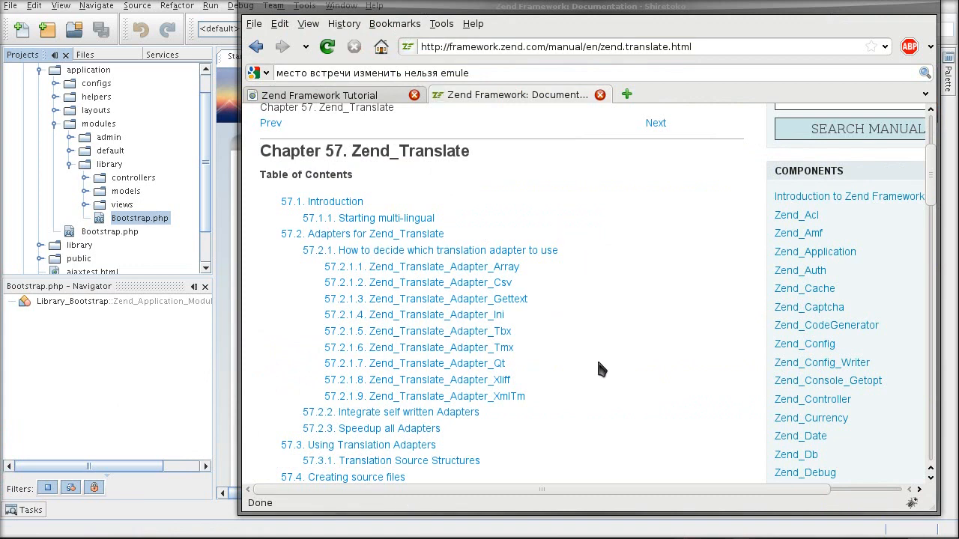
mouse_move(599, 359)
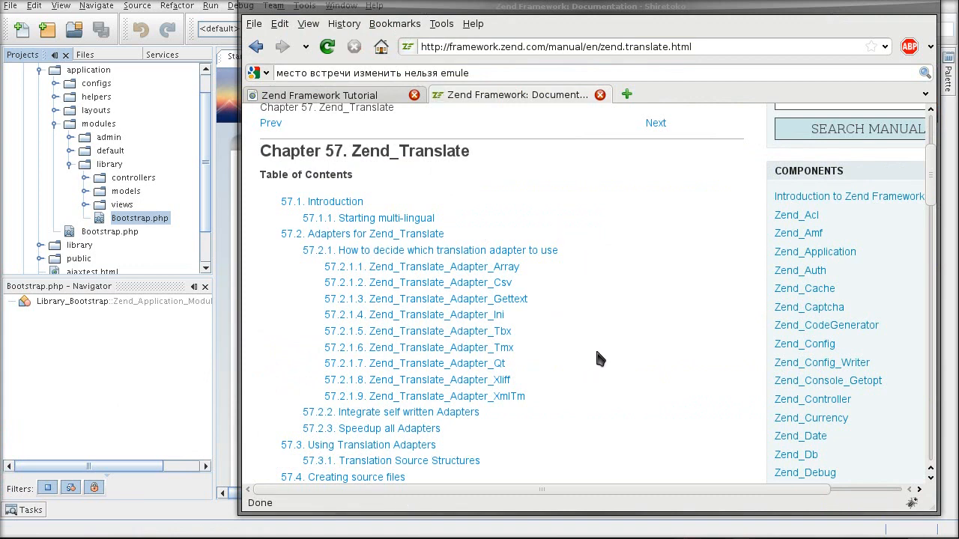
mouse_move(606, 296)
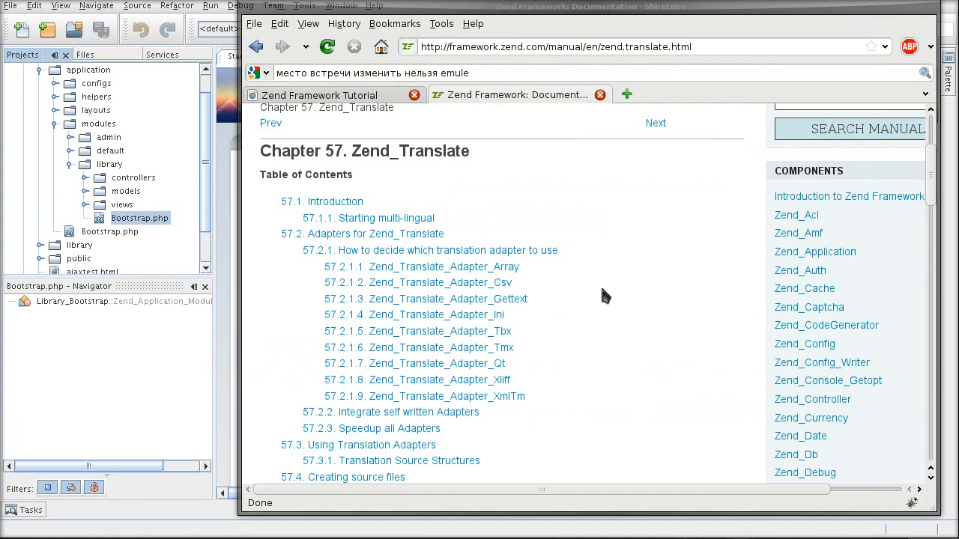
mouse_move(473, 300)
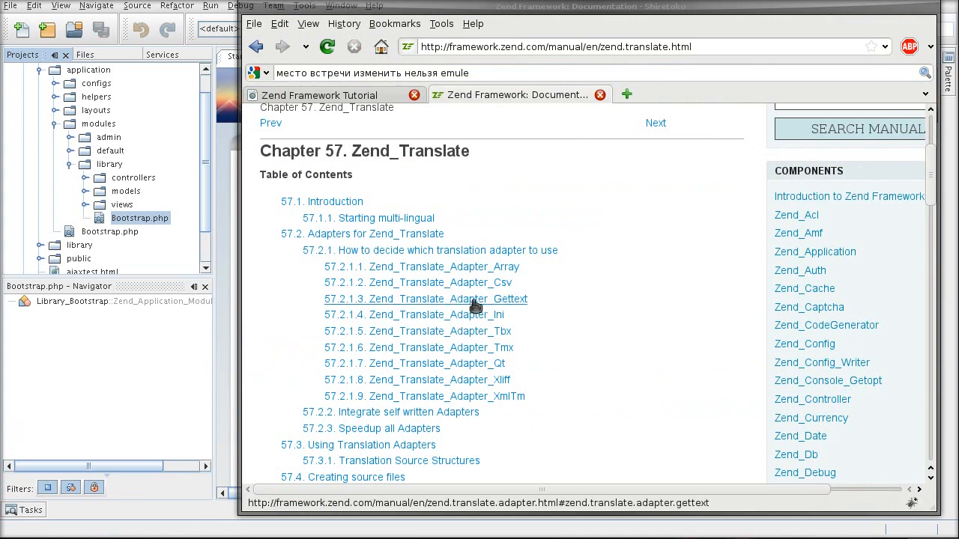
mouse_move(598, 307)
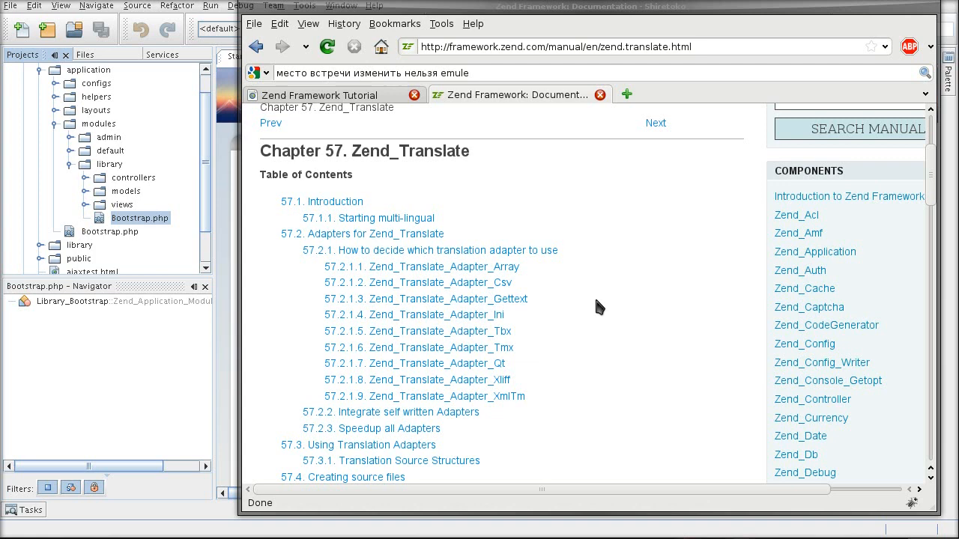
mouse_move(419, 269)
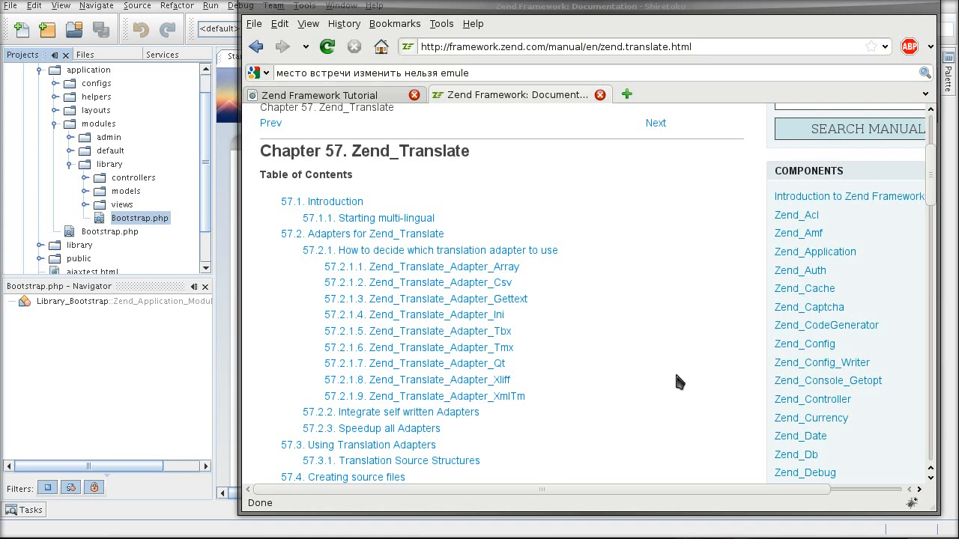
mouse_move(647, 358)
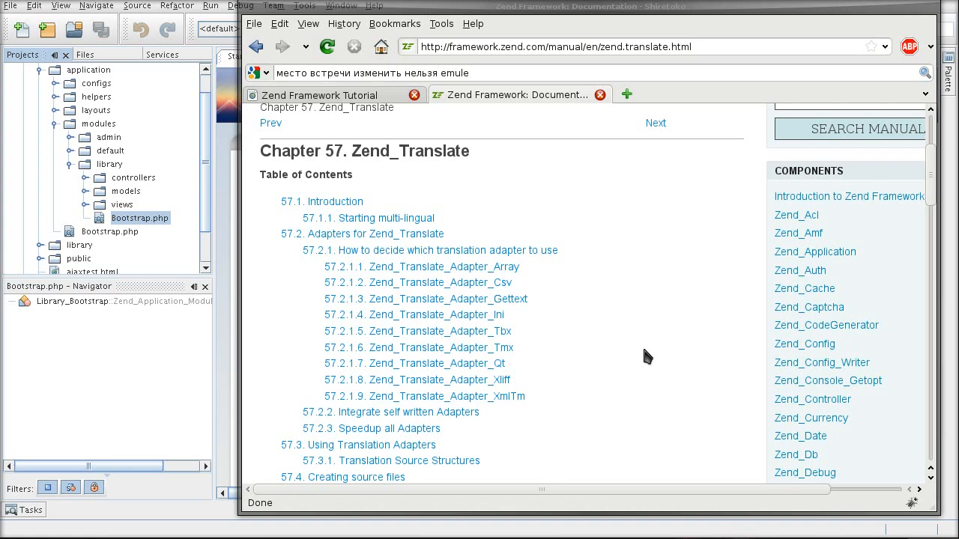
mouse_move(633, 382)
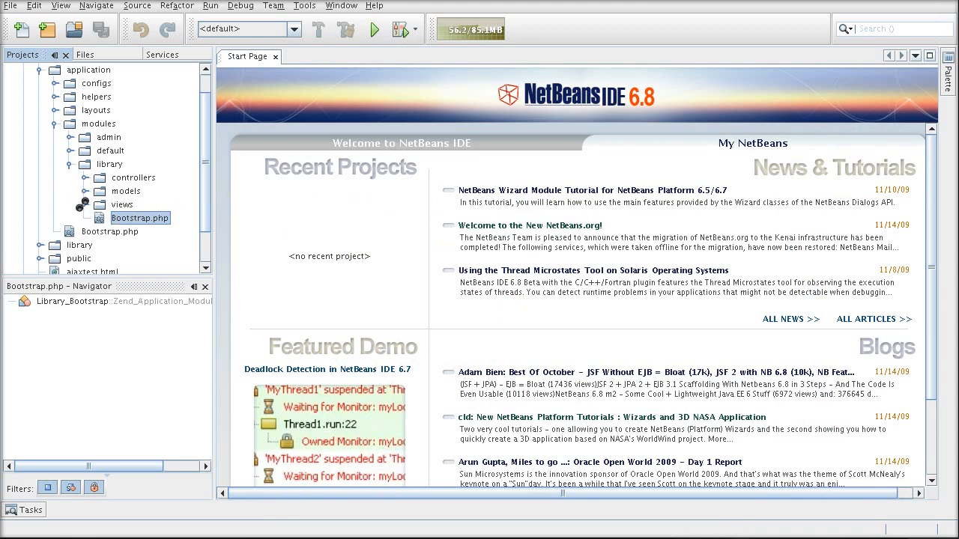
Expand views/scripts/books and open the list.phtml view script.
left_click(84, 204)
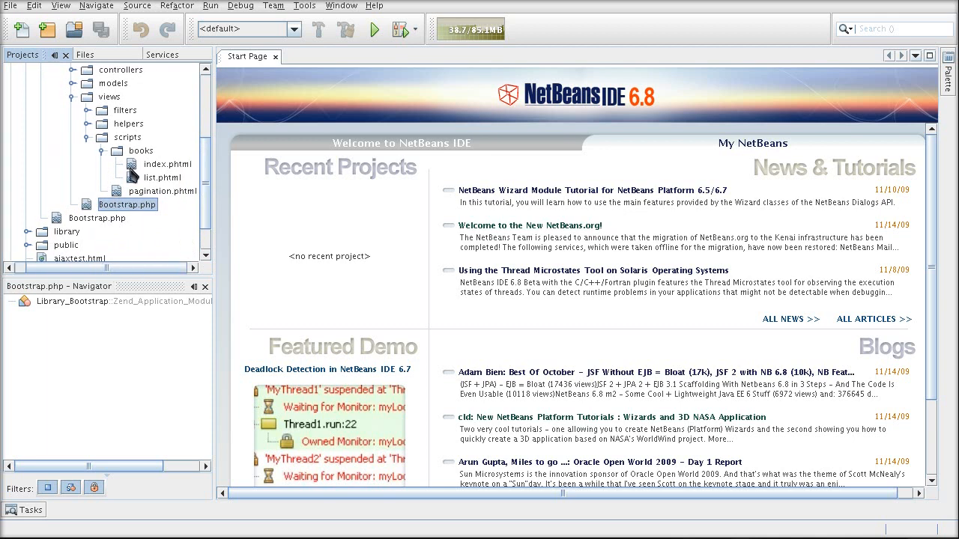
left_click(162, 177)
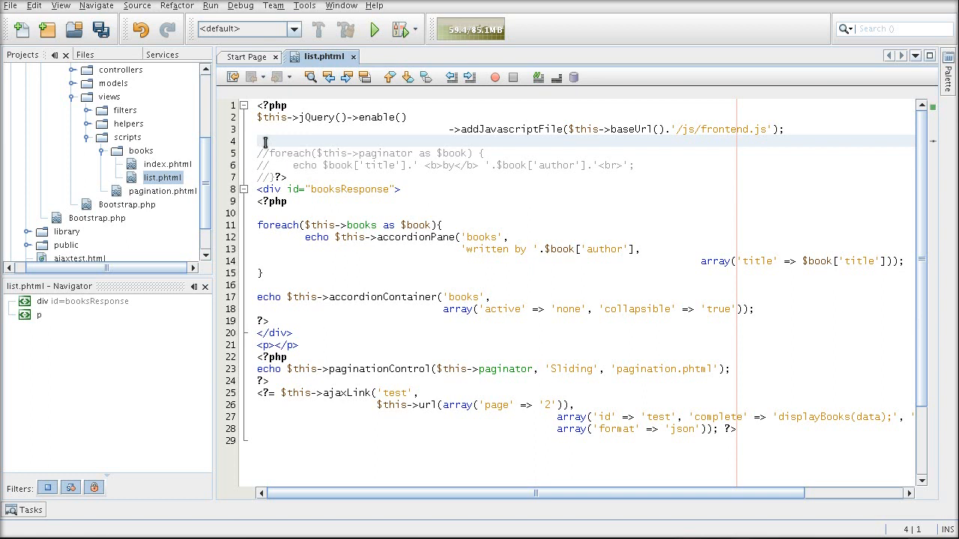
Add the line echo 'Books:'; near the top of list.phtml and save.
type("echo")
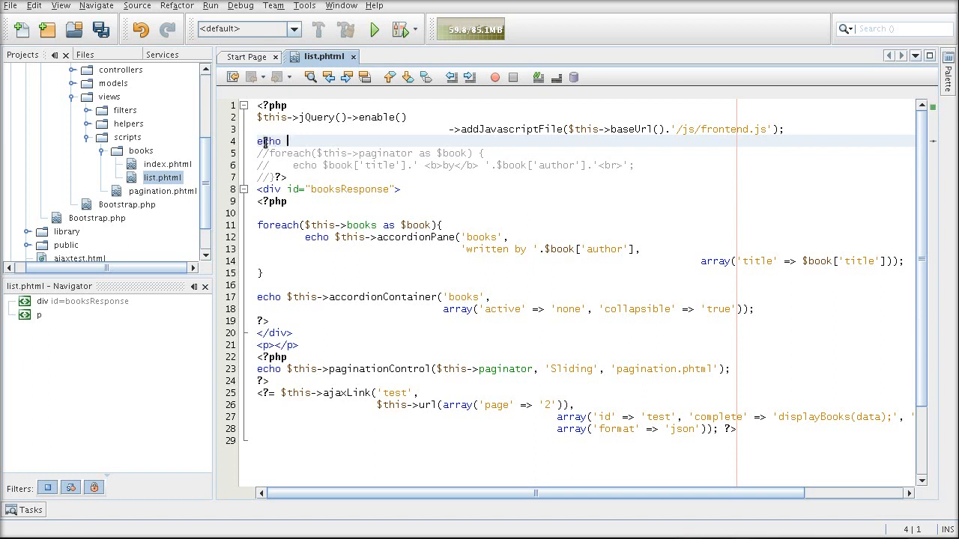
type("'")
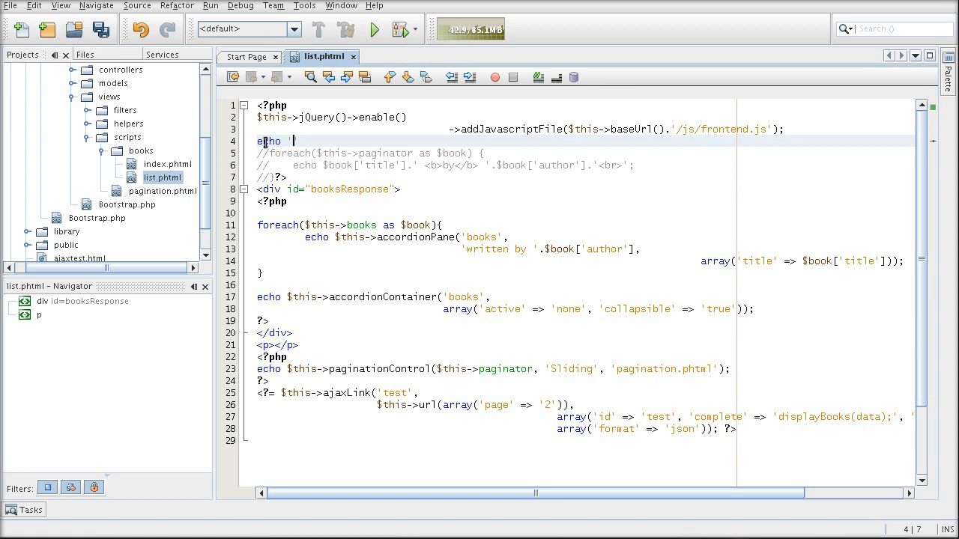
type("Boo")
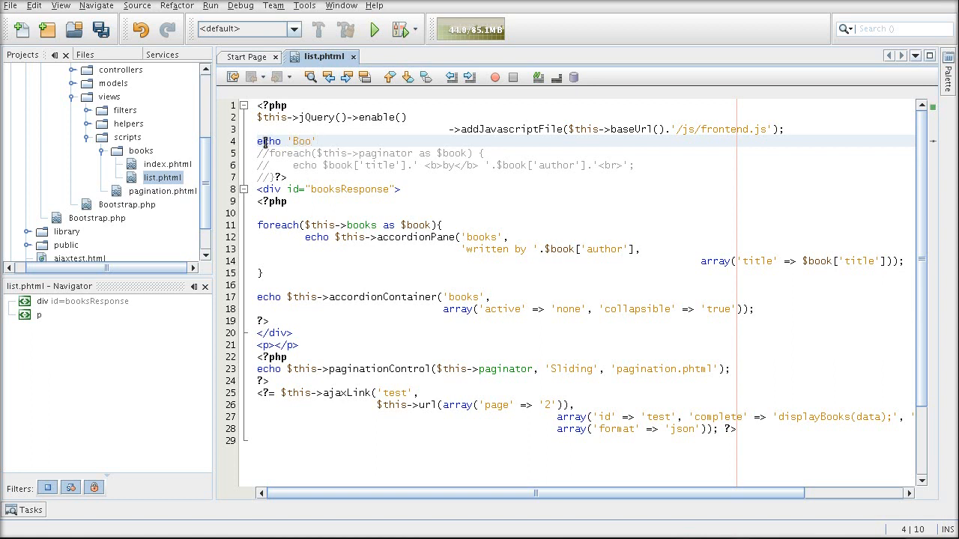
type("ks")
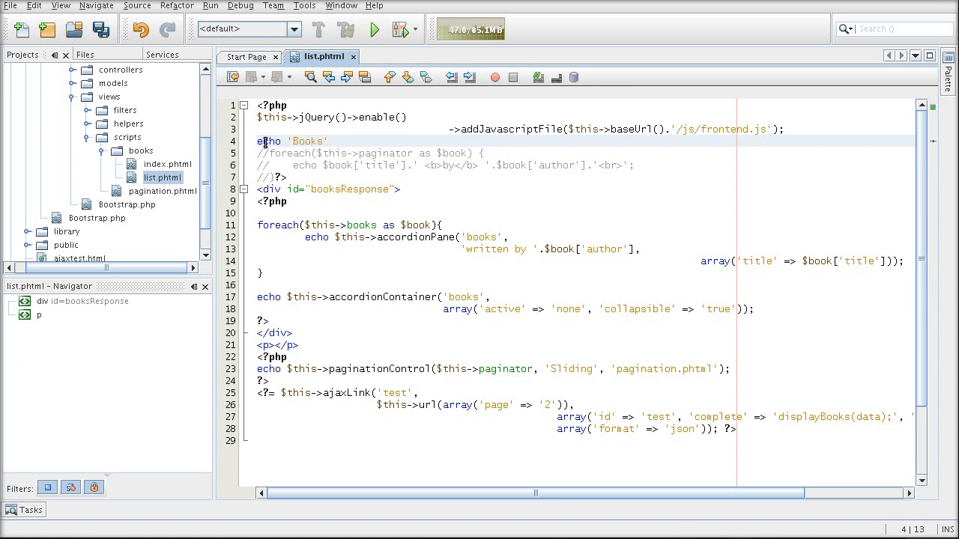
type(":")
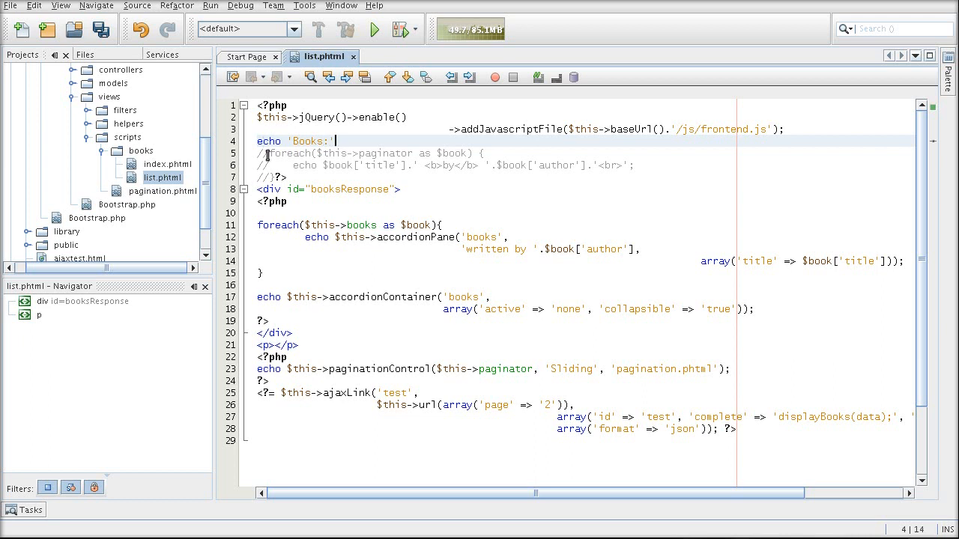
key("ctrl+s")
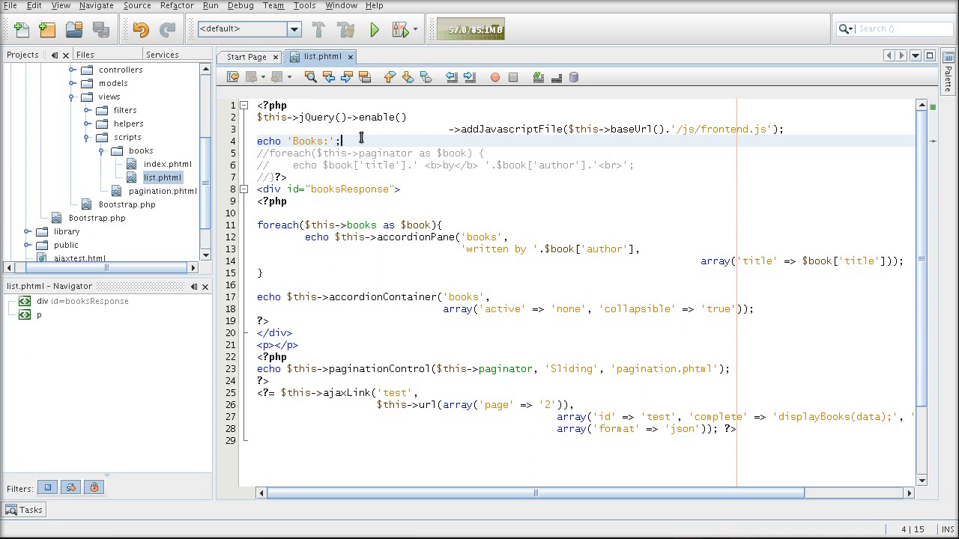
Rewrite line 4 as echo $this->translate->_('Books').':'; using the translate helper.
double_click(268, 141)
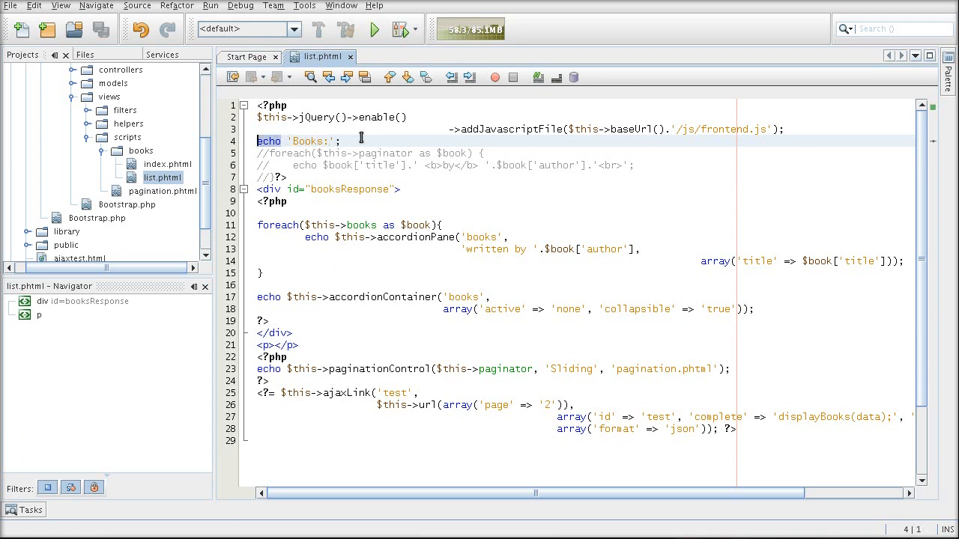
key("BackSpace")
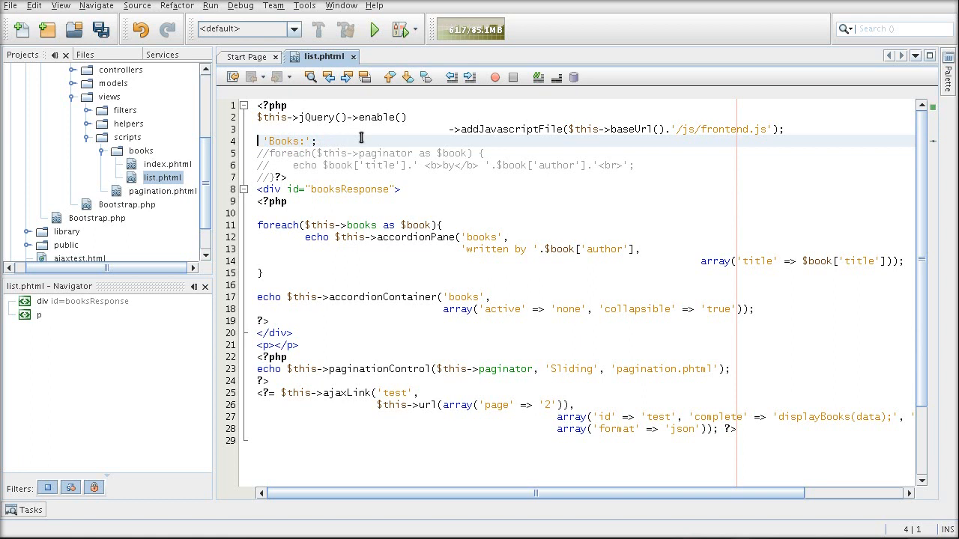
type("echo")
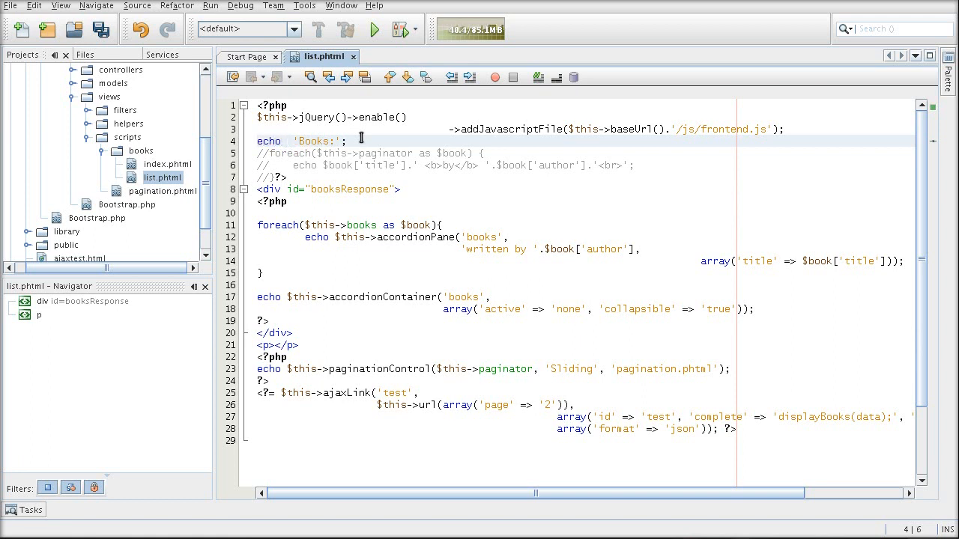
type("$this->")
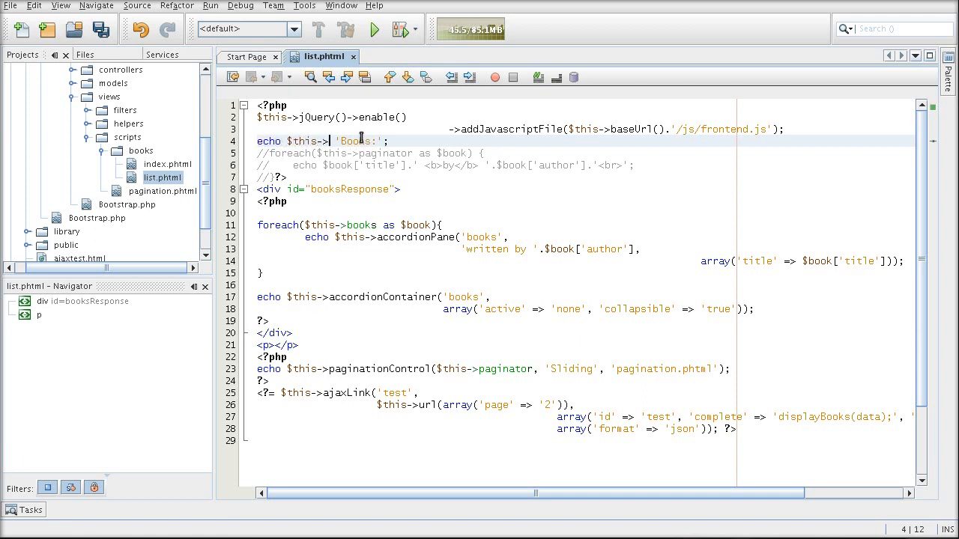
type("translate->_")
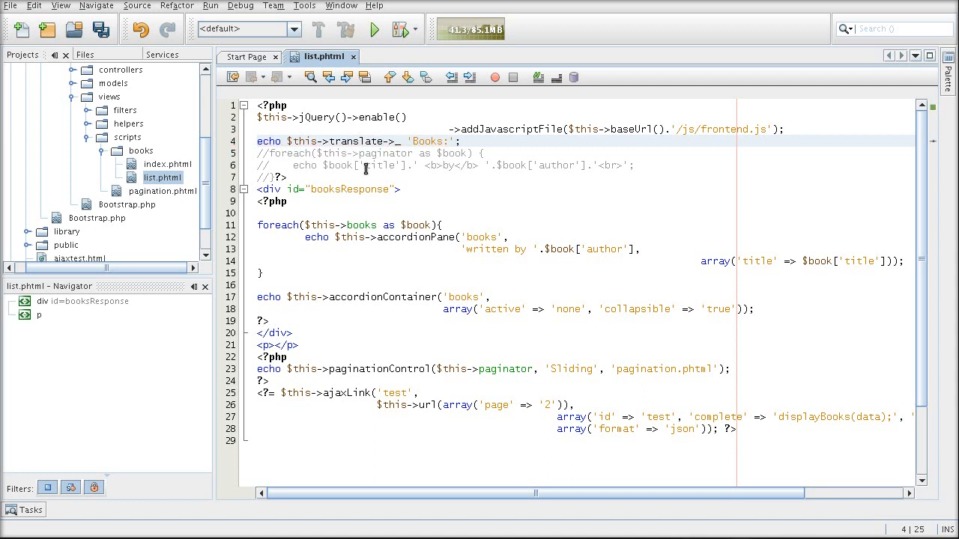
left_click(452, 140)
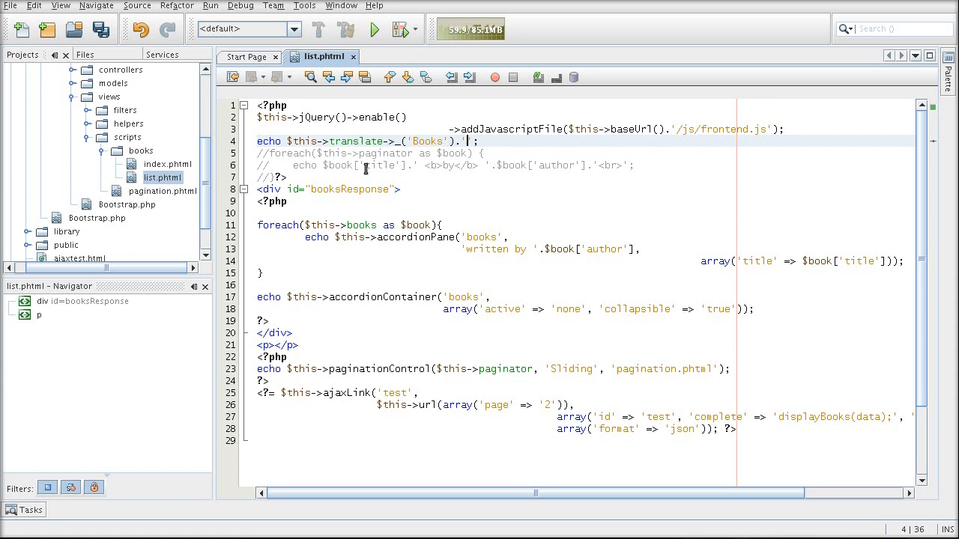
type(":")
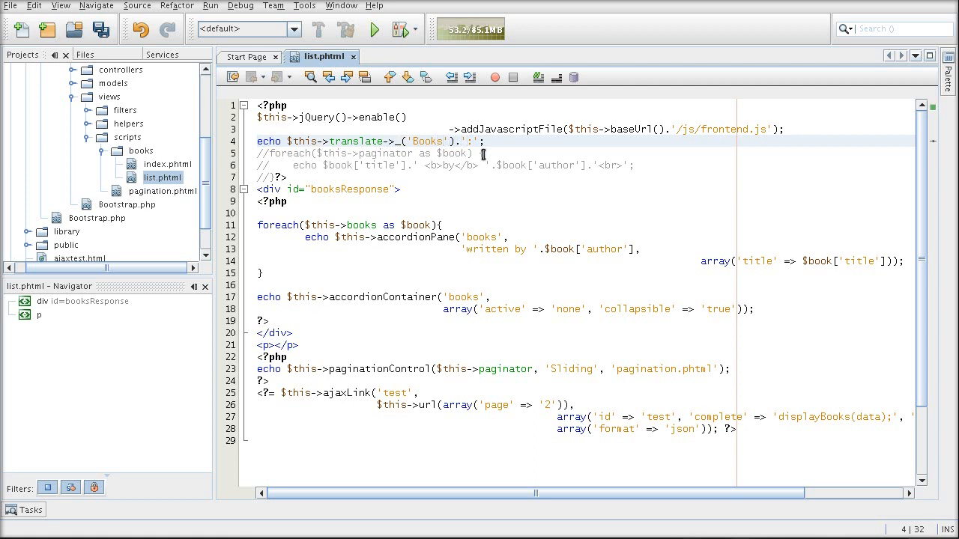
key("ctrl+s")
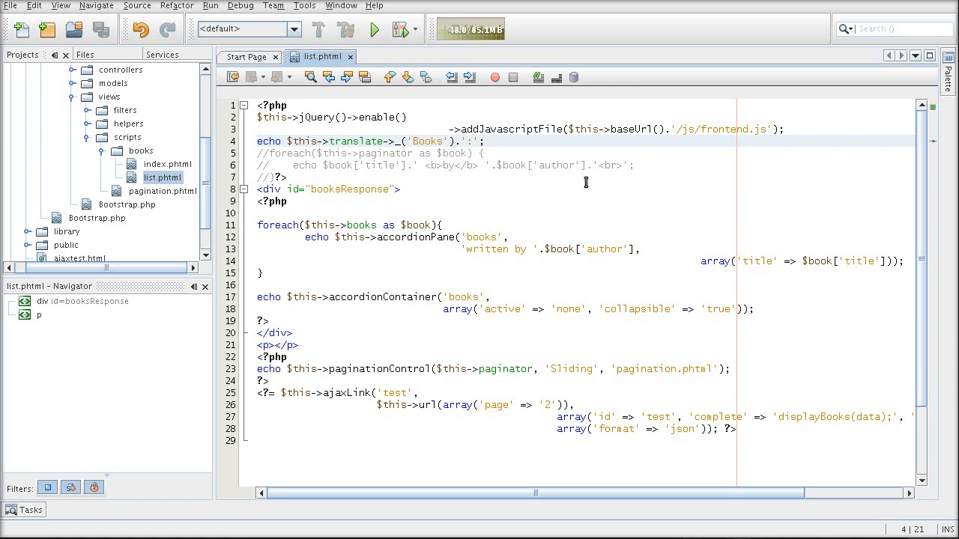
mouse_move(391, 149)
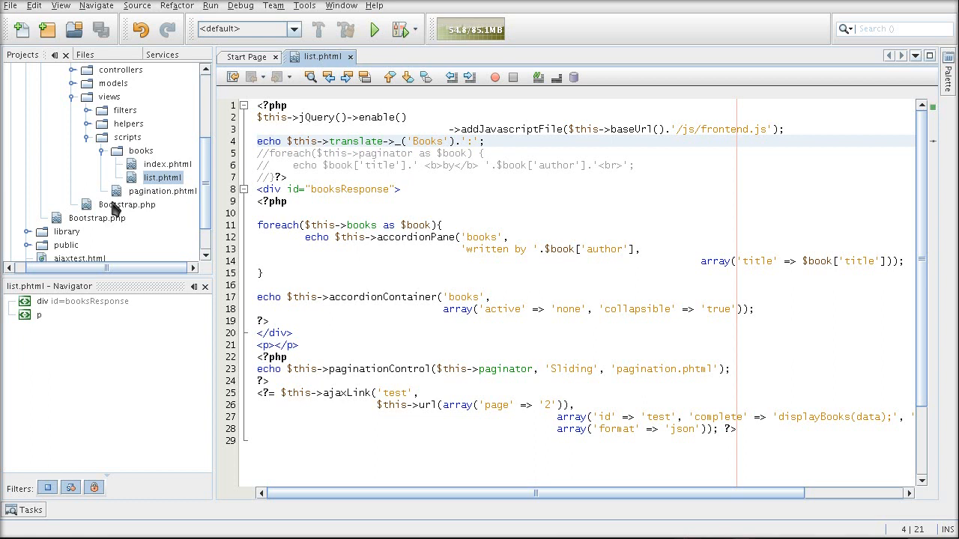
mouse_move(105, 217)
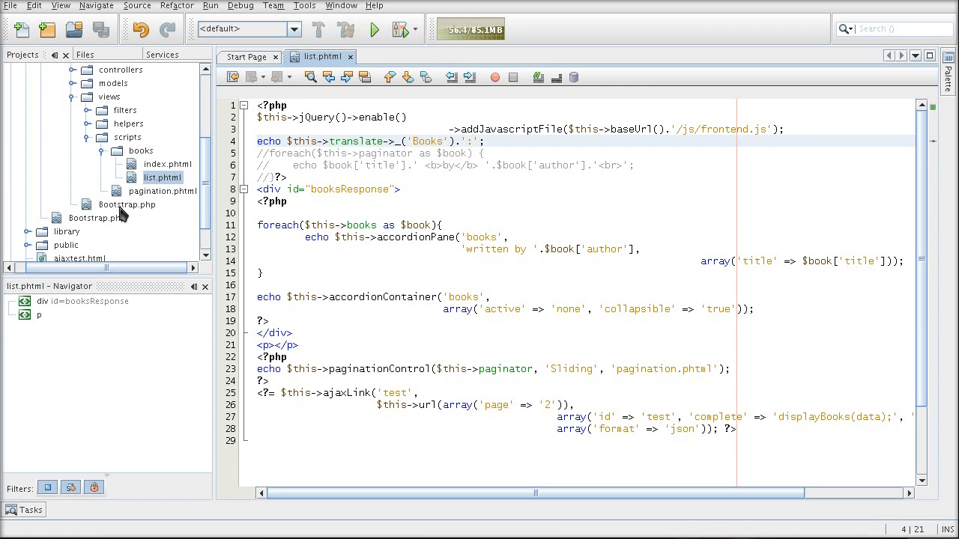
mouse_move(210, 165)
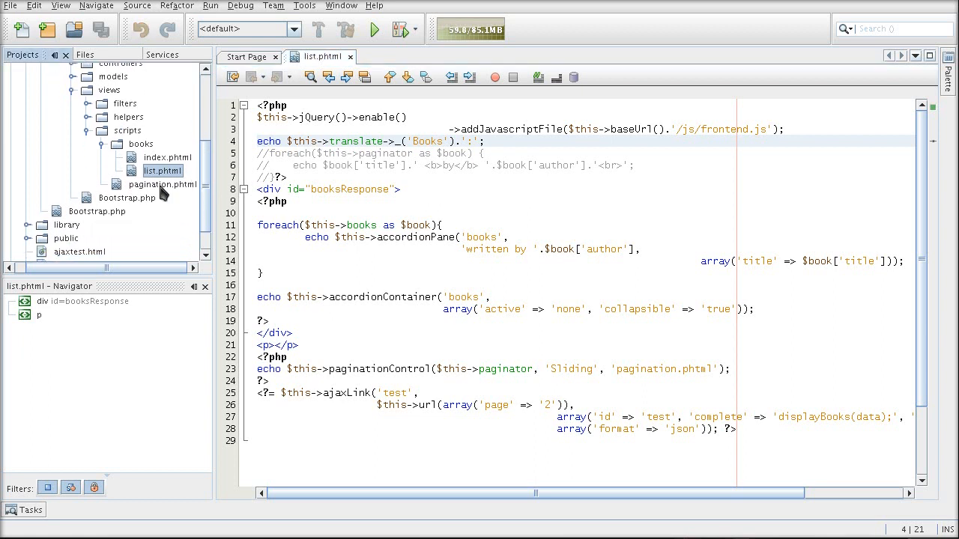
mouse_move(111, 213)
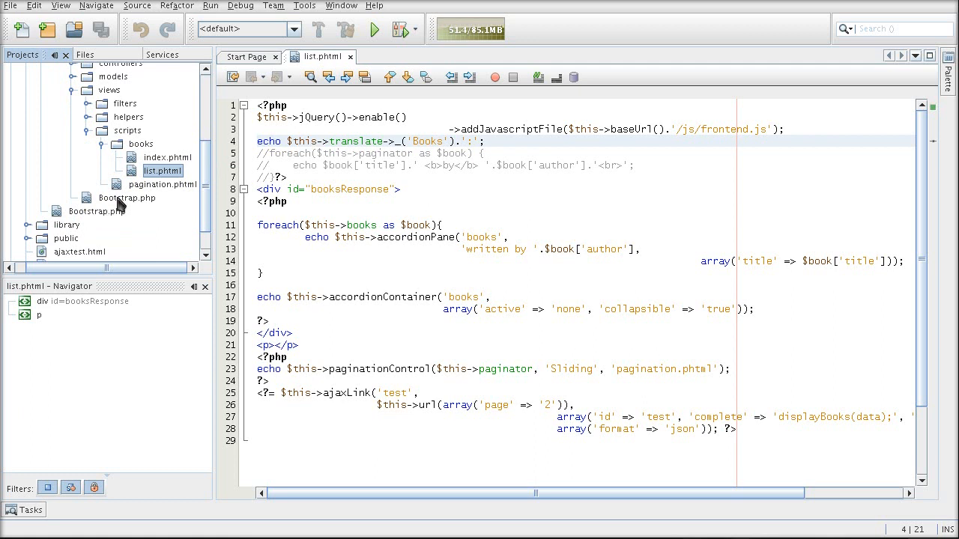
mouse_move(90, 217)
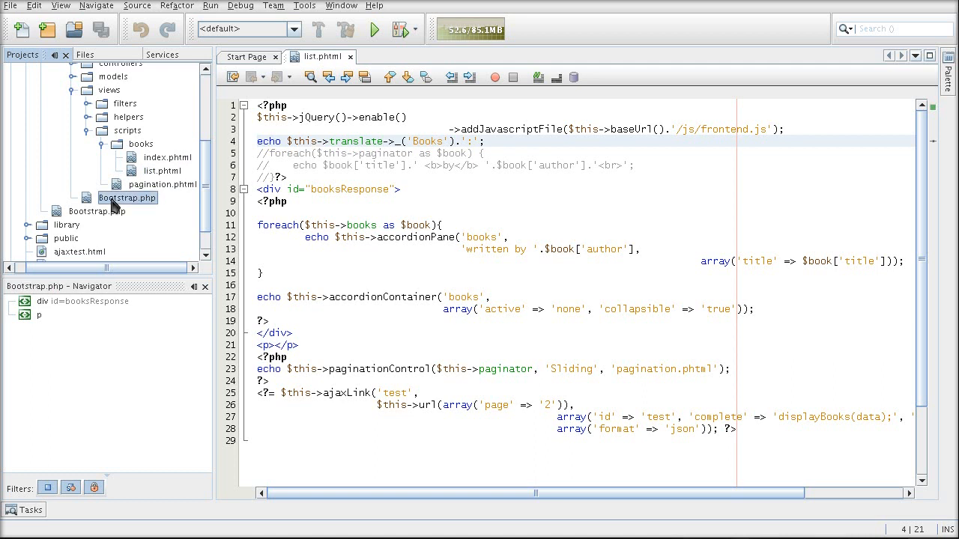
Open the module's Bootstrap.php and declare function _initSetTranslations() in Library_Bootstrap.
double_click(126, 198)
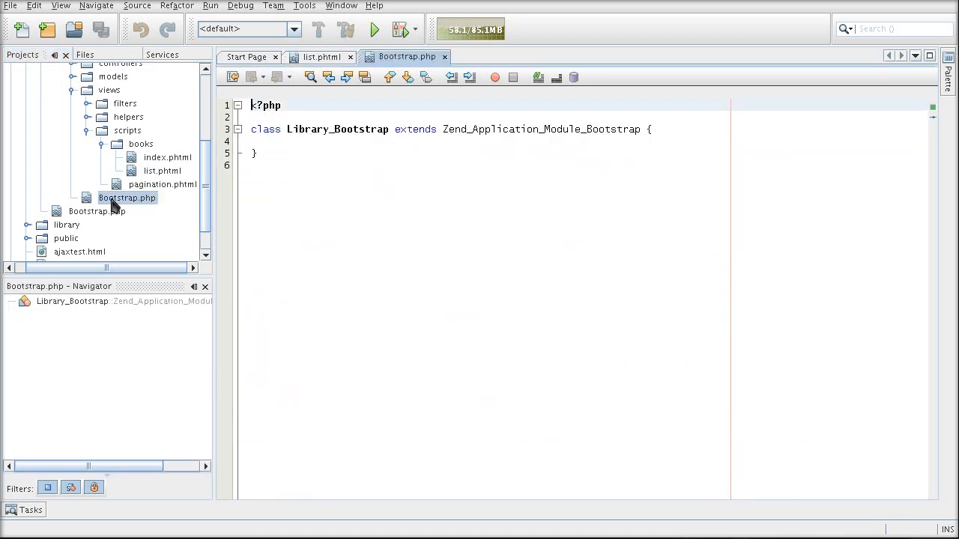
left_click(411, 141)
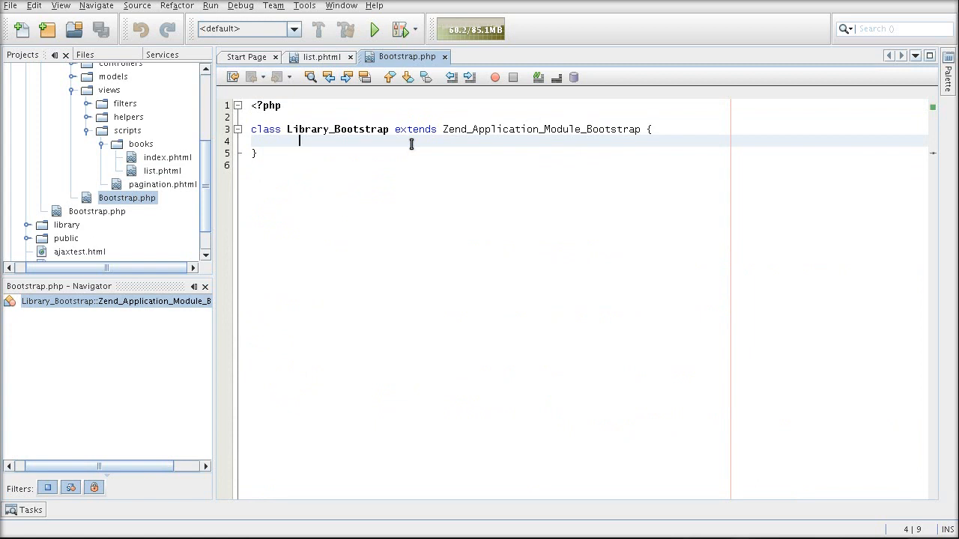
type("fun")
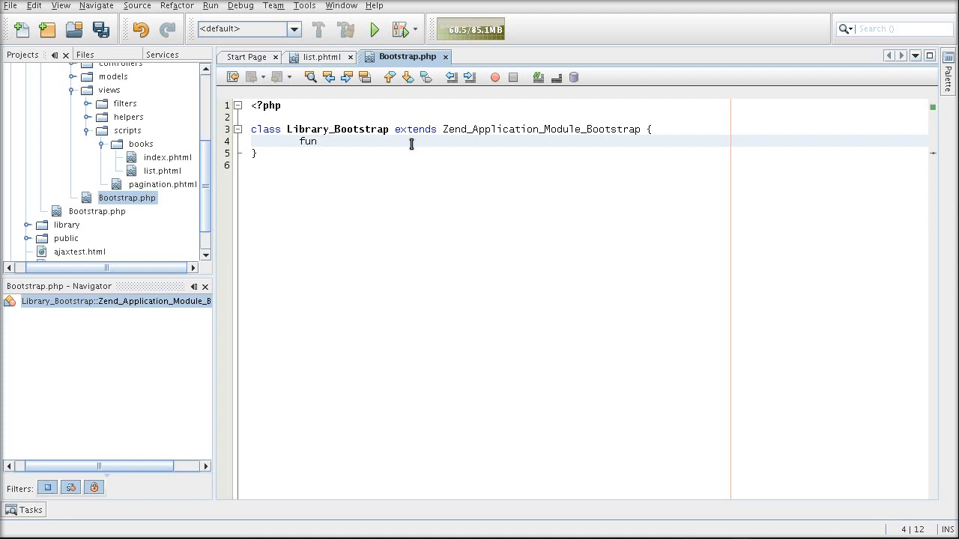
type("ction $ini")
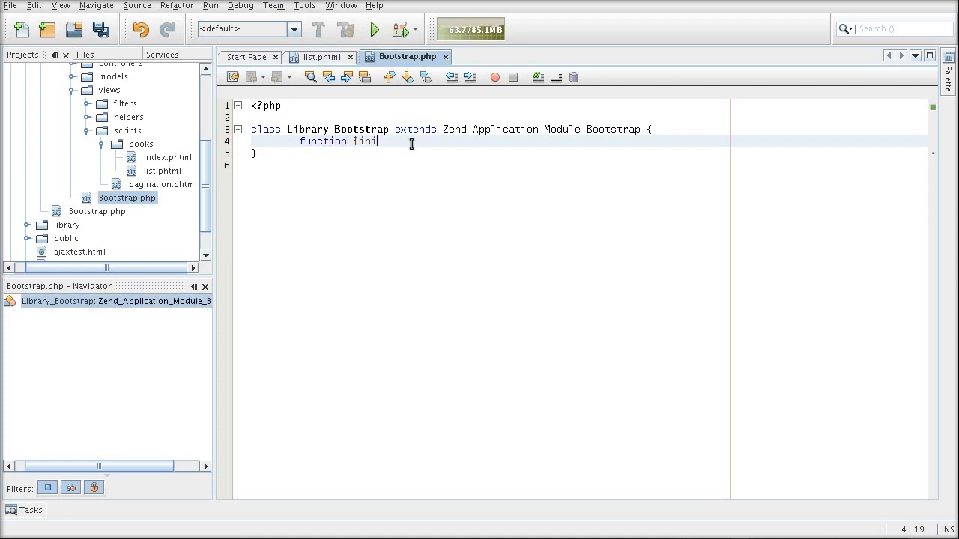
type("_in")
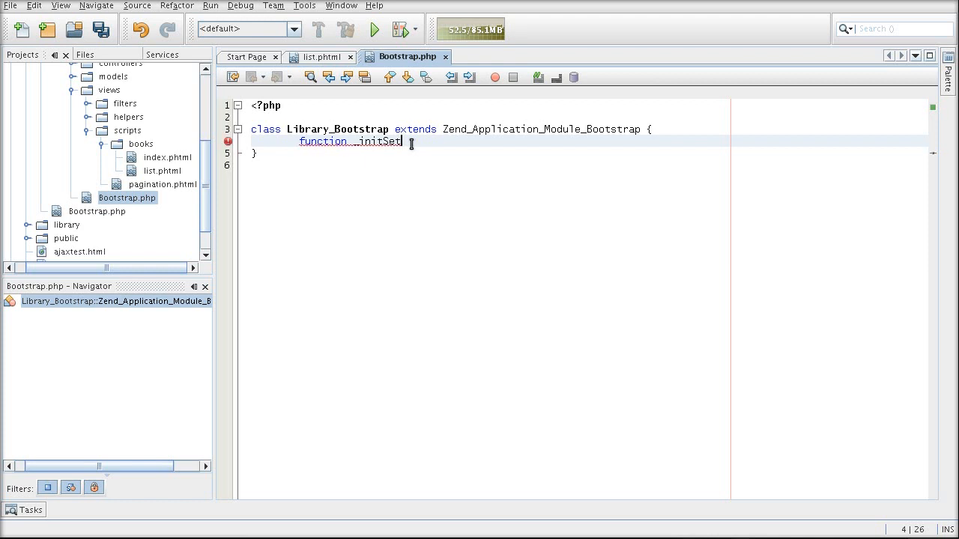
type("Translations(){")
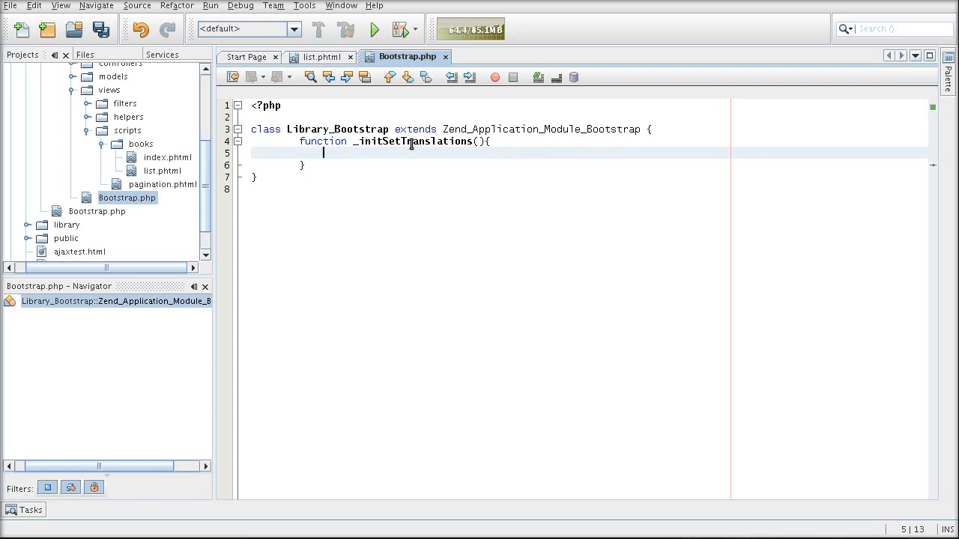
Assign $bootstrap = $this->getApplication() inside _initSetTranslations.
type("$")
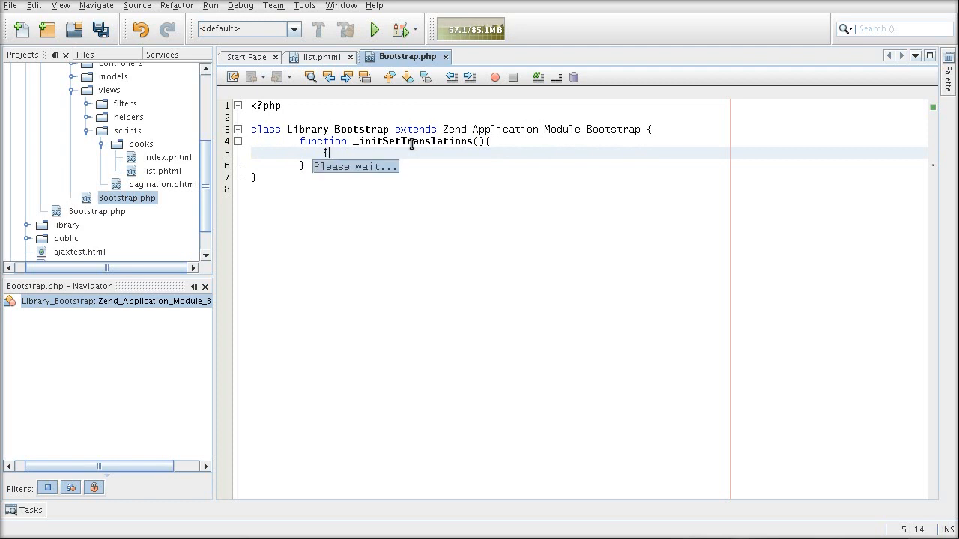
type("$")
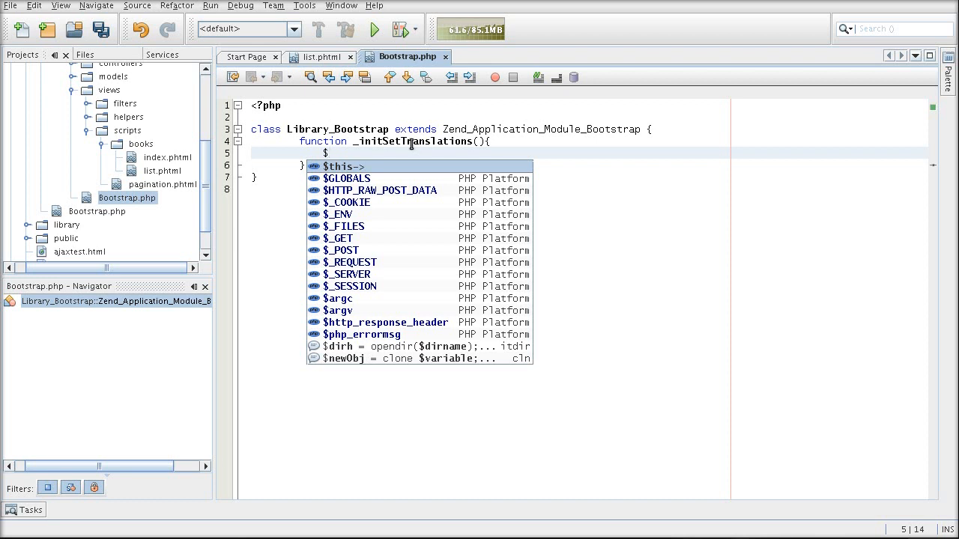
type("boot")
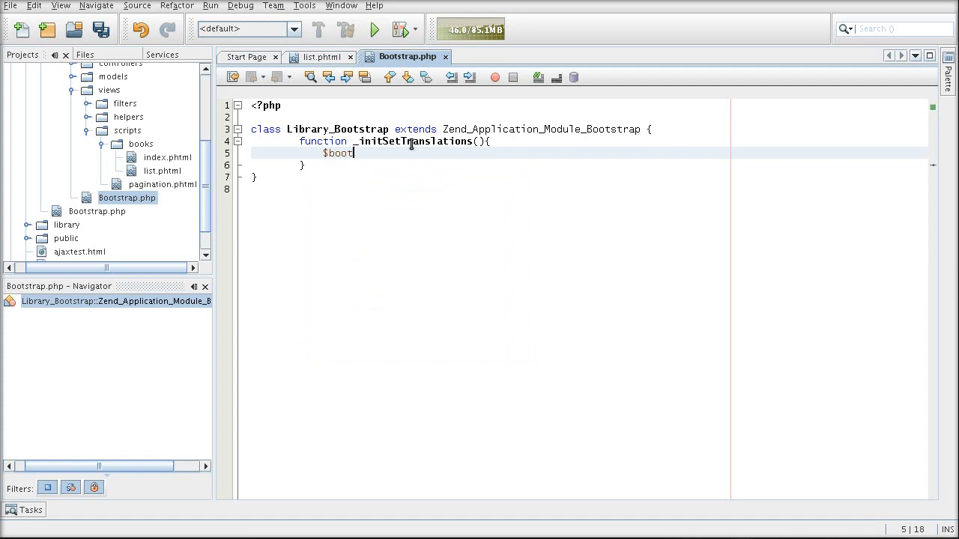
type("strap =")
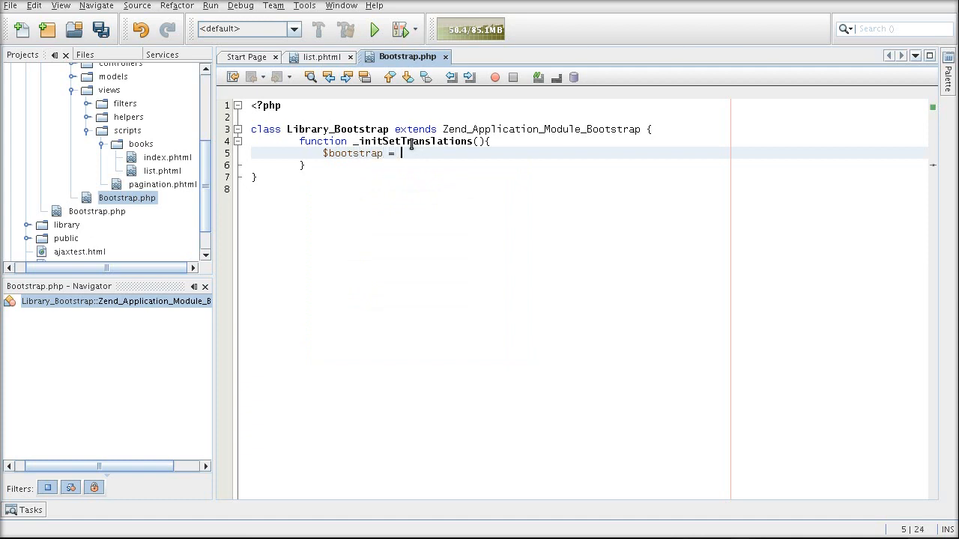
type("$this->")
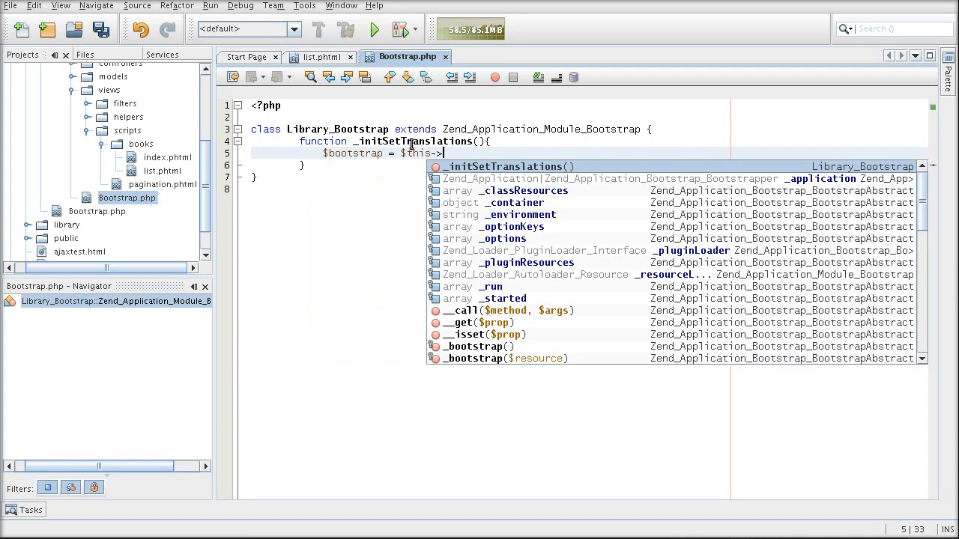
type("getApplication();")
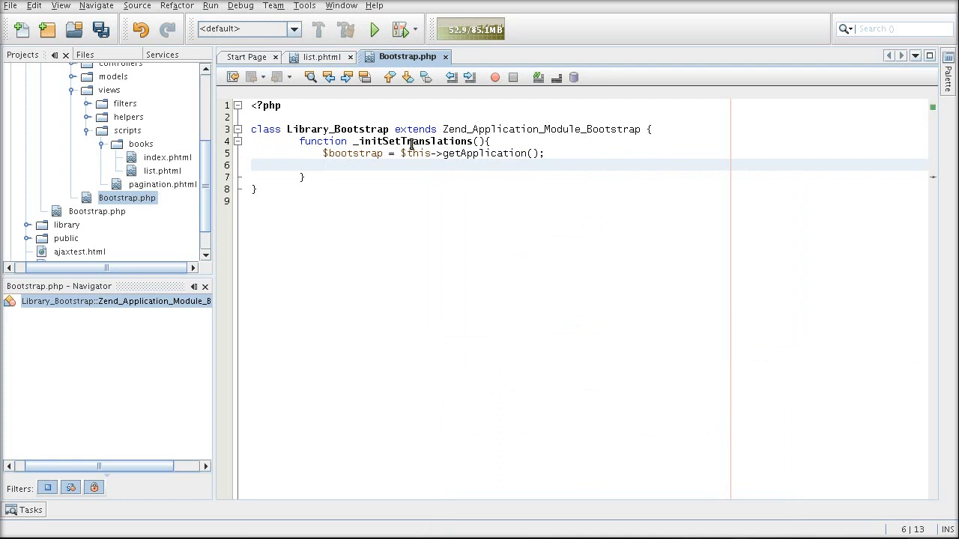
Add $layout = $bootstrap->getResource('layout') and $view = $layout->getView() lines.
type("$")
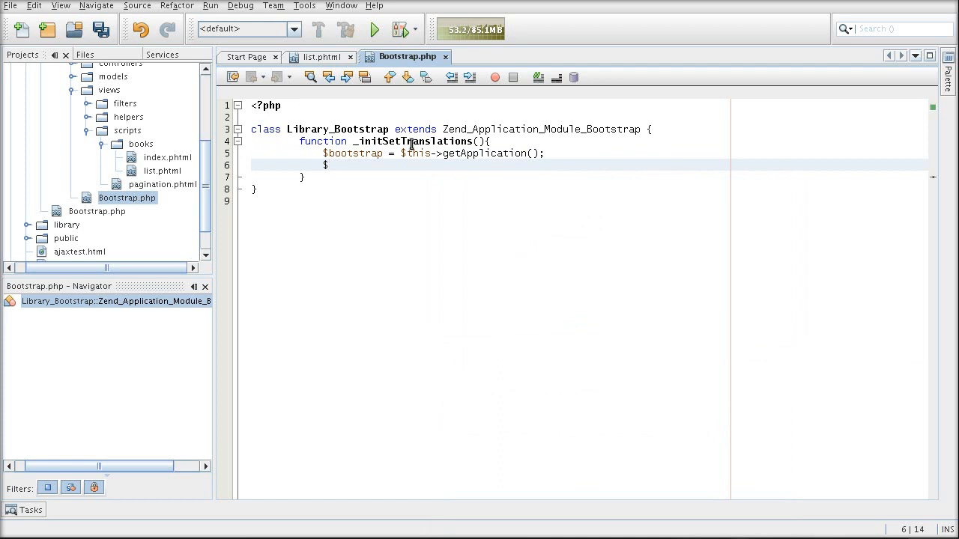
type("lay")
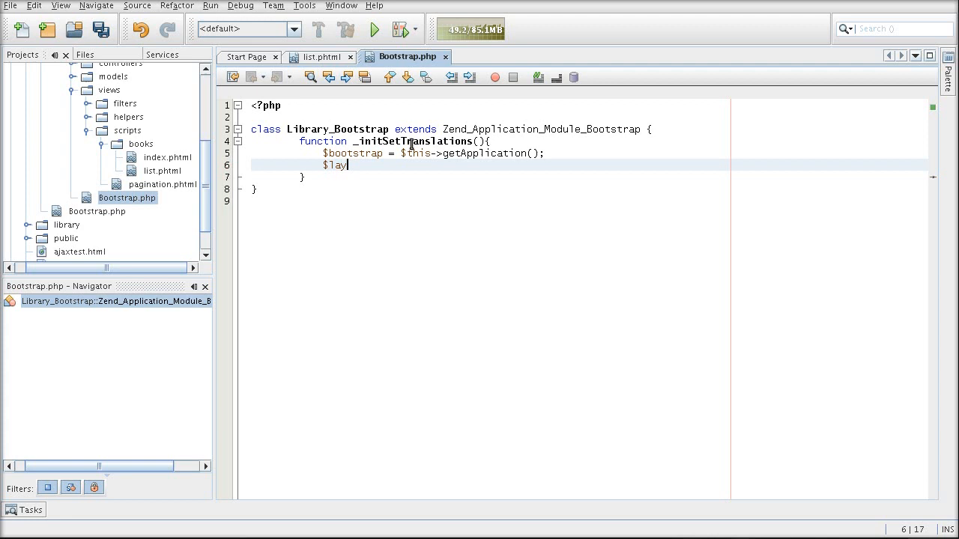
type("out = $bootstrap->")
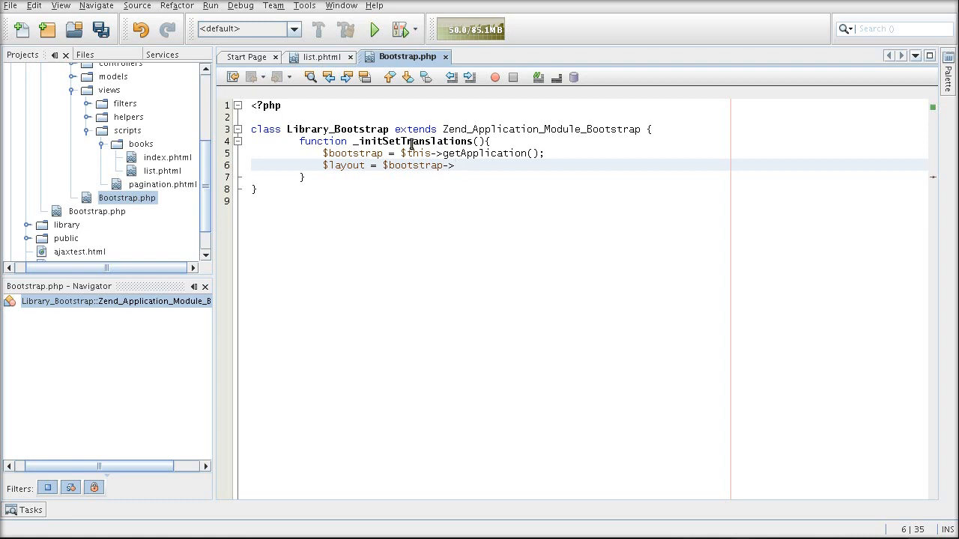
type("getResource('layout")
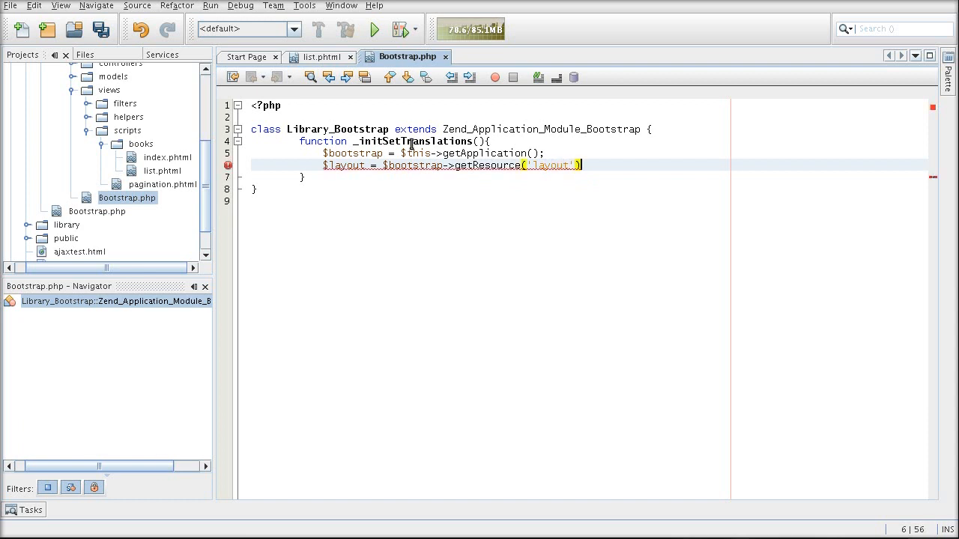
type("$view-")
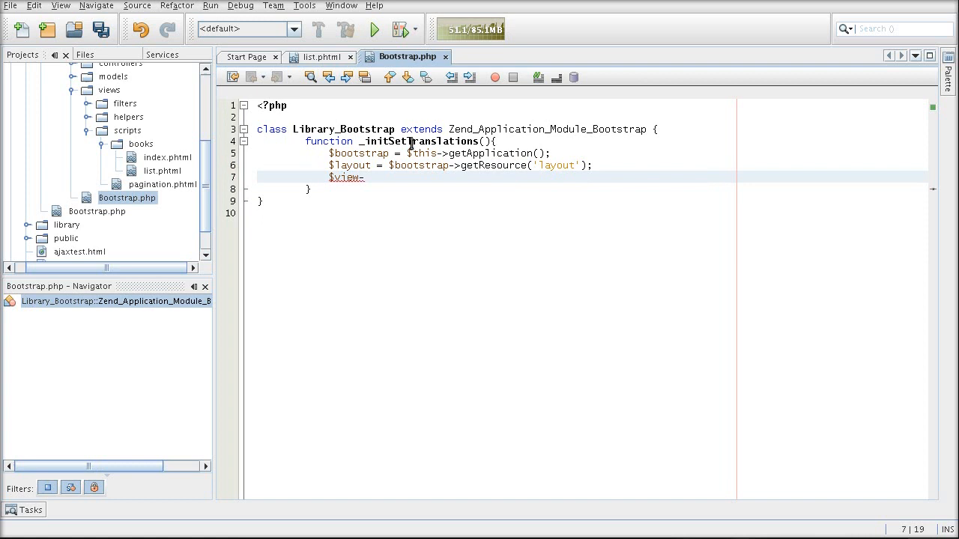
type(">$layout->")
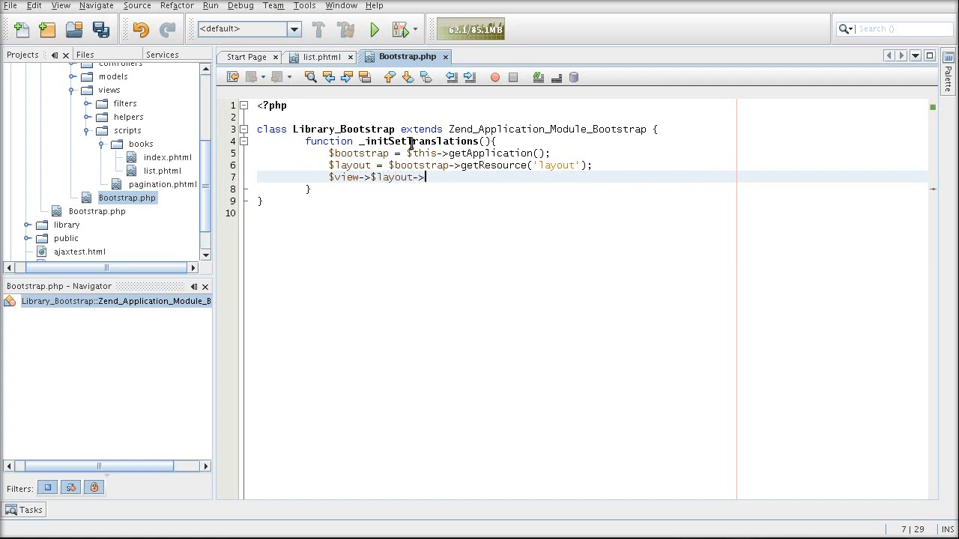
type("getView();")
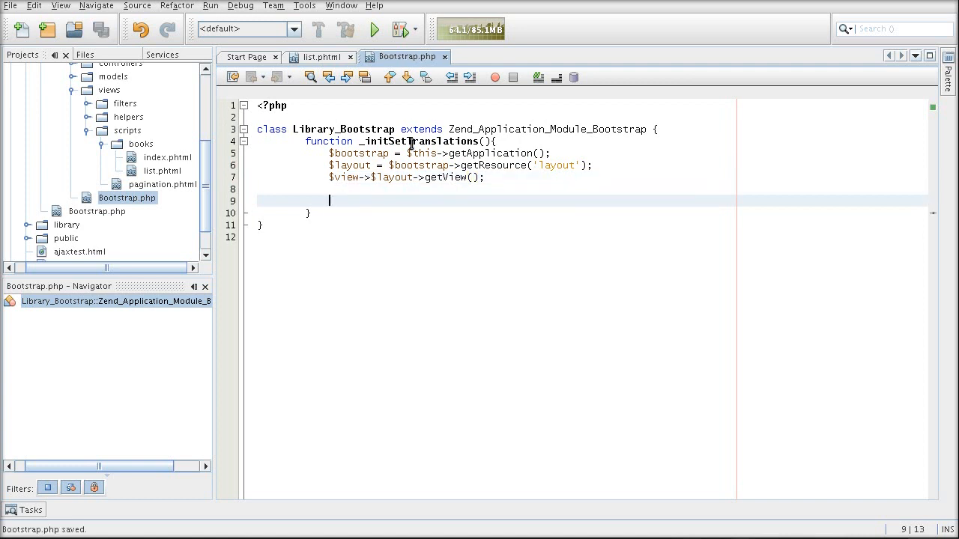
double_click(96, 211)
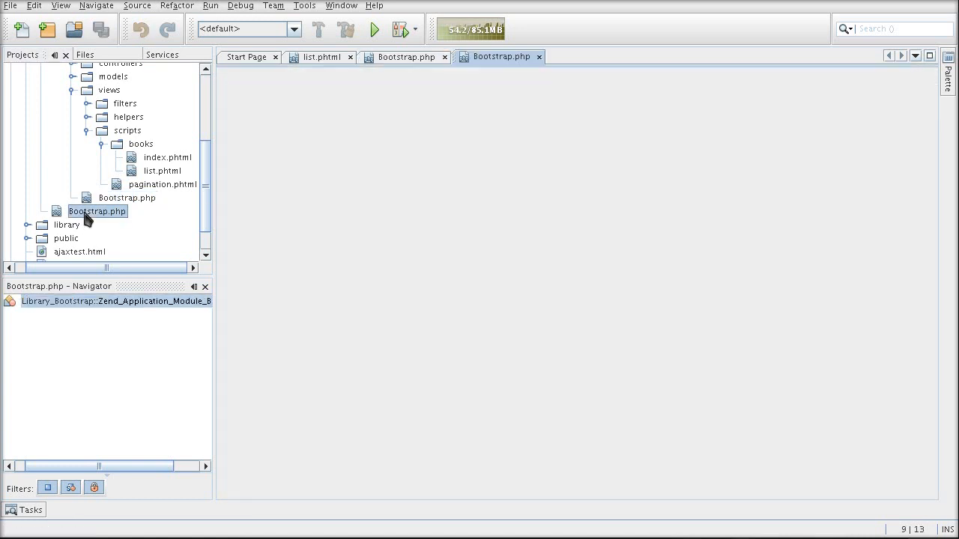
Consult _initViewHelpers in the application's main Bootstrap.php for reference.
double_click(96, 212)
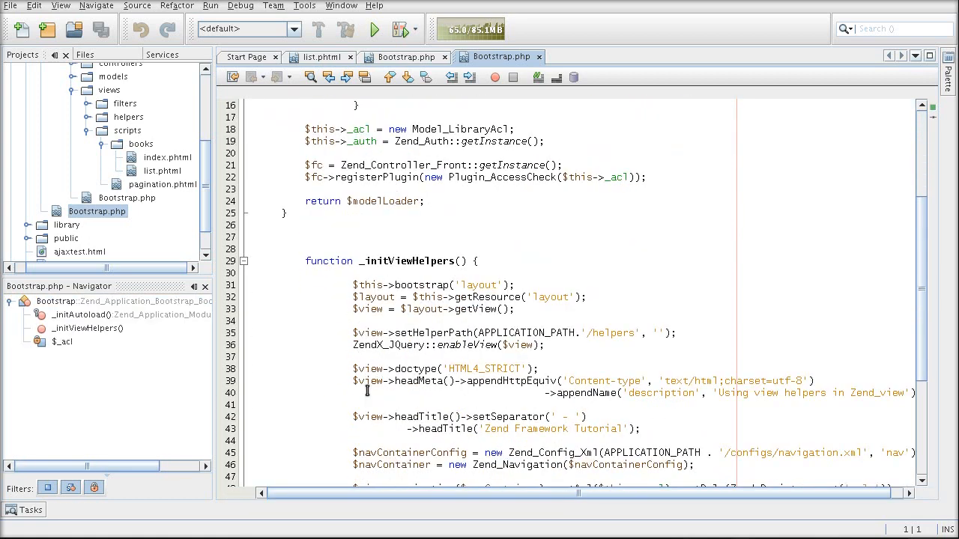
scroll("down", 3)
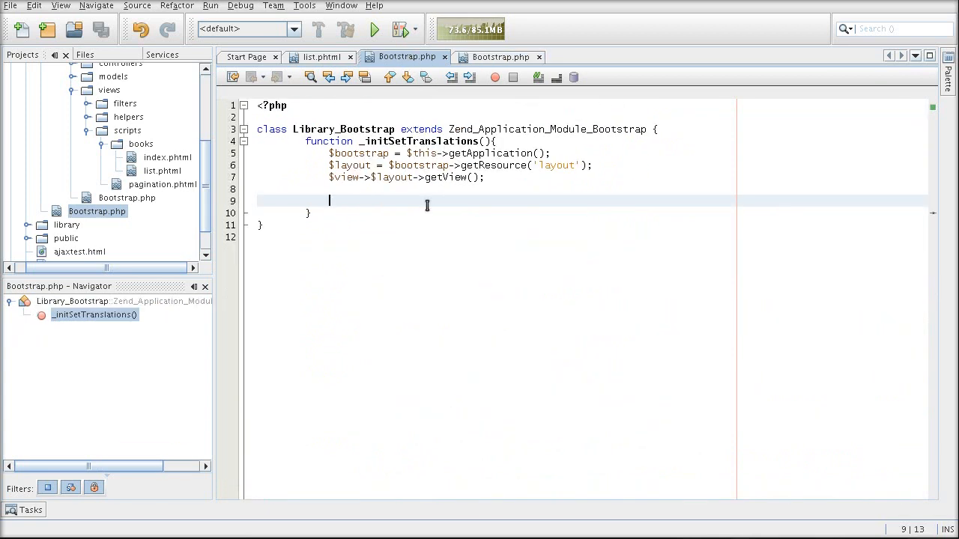
Begin $translate = new Zend_Translate('gettext', APPLICATION_PATH in _initSetTranslations.
type("$")
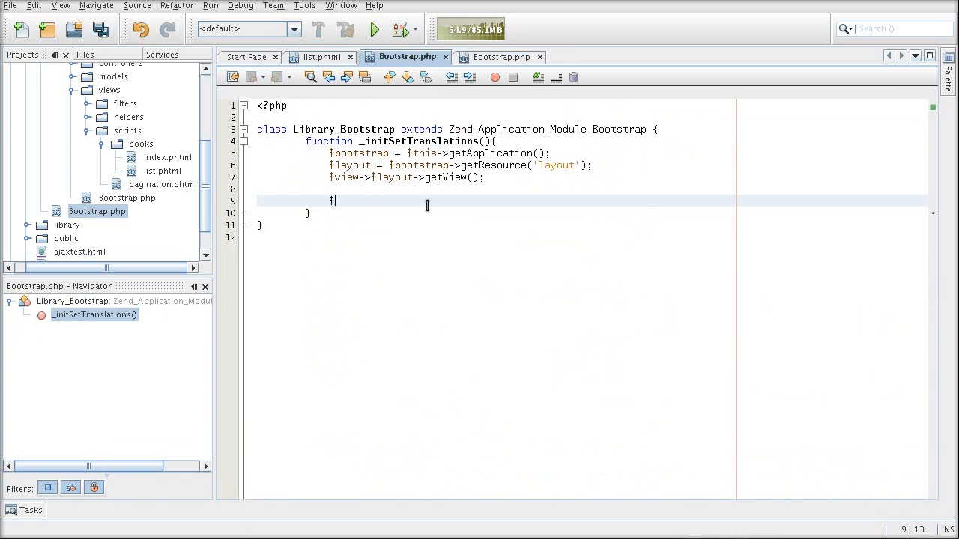
type("translate =")
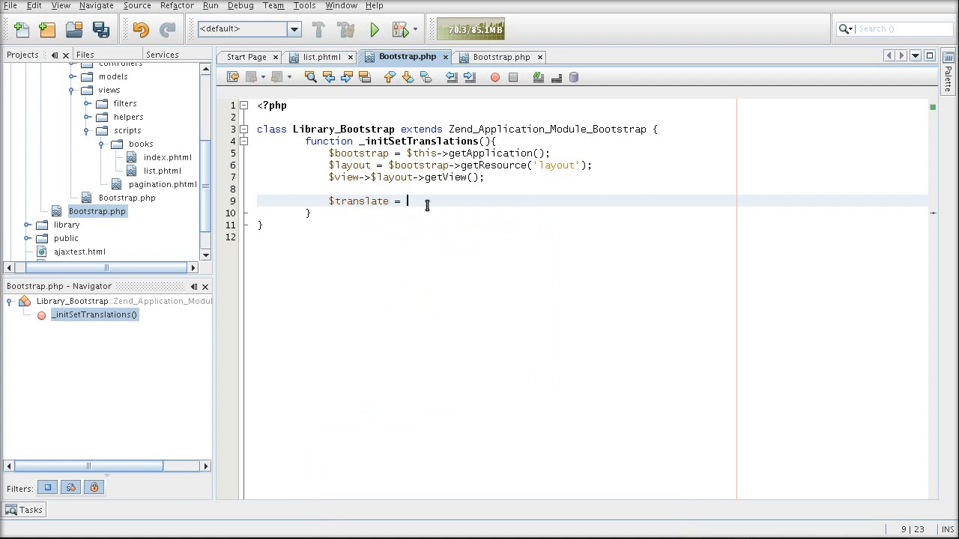
type("new")
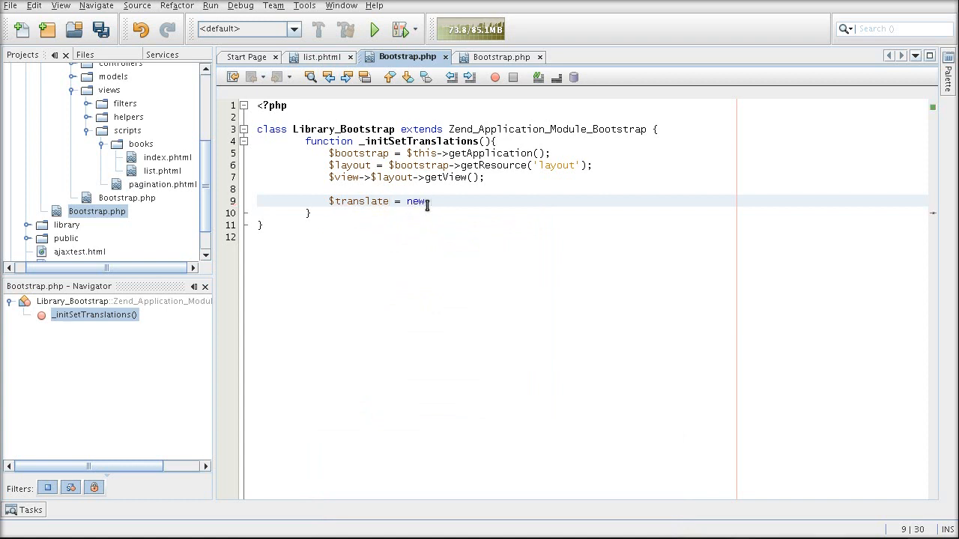
type("Zend_Translate(")
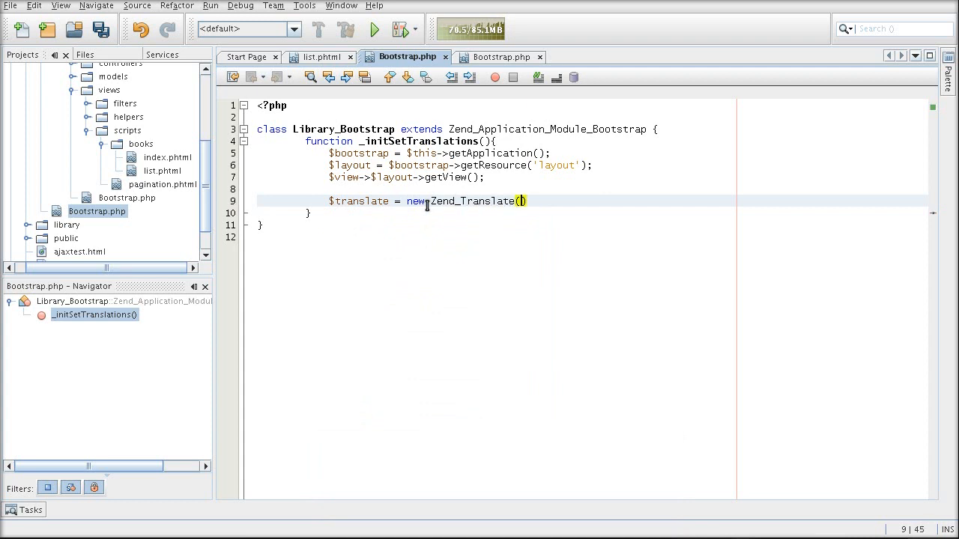
type("'ge")
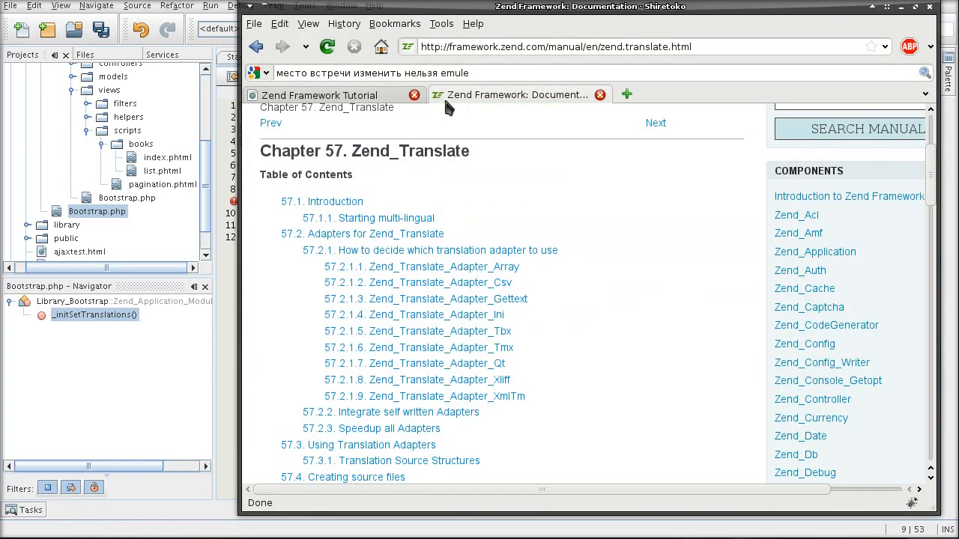
mouse_move(499, 395)
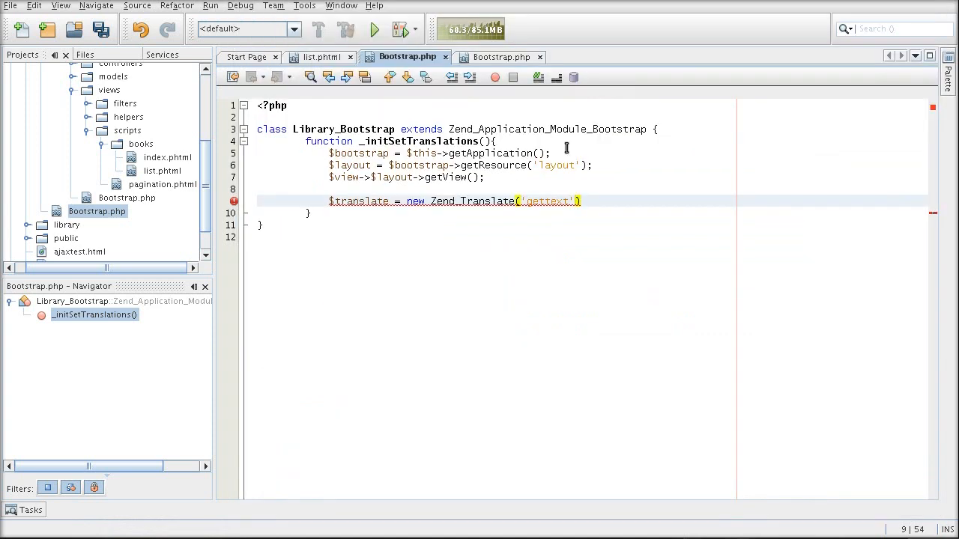
type(", APPLICATION")
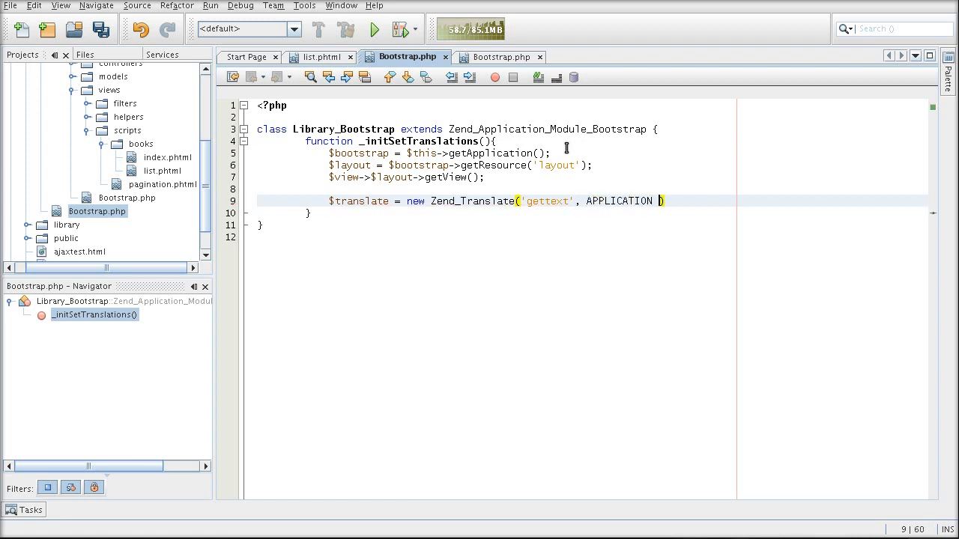
type("_")
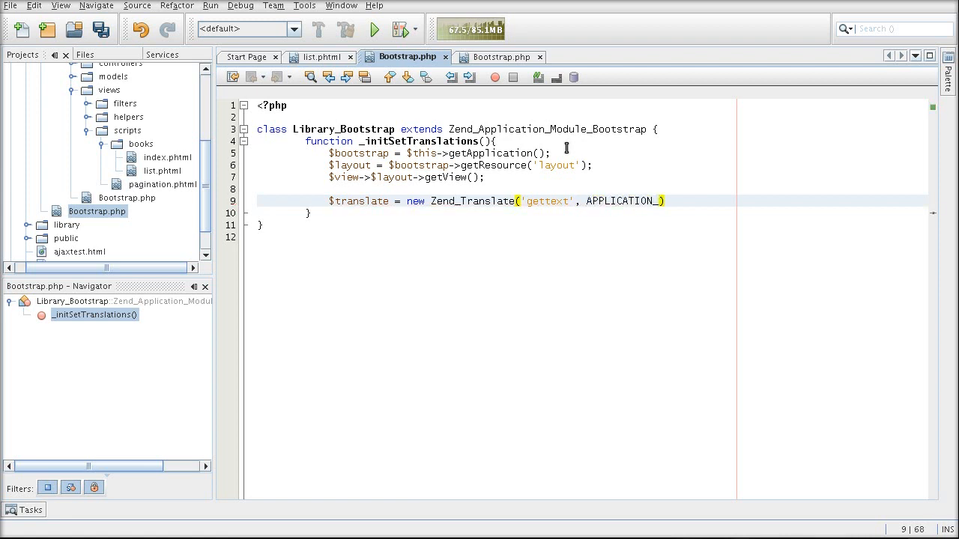
type("PATH")
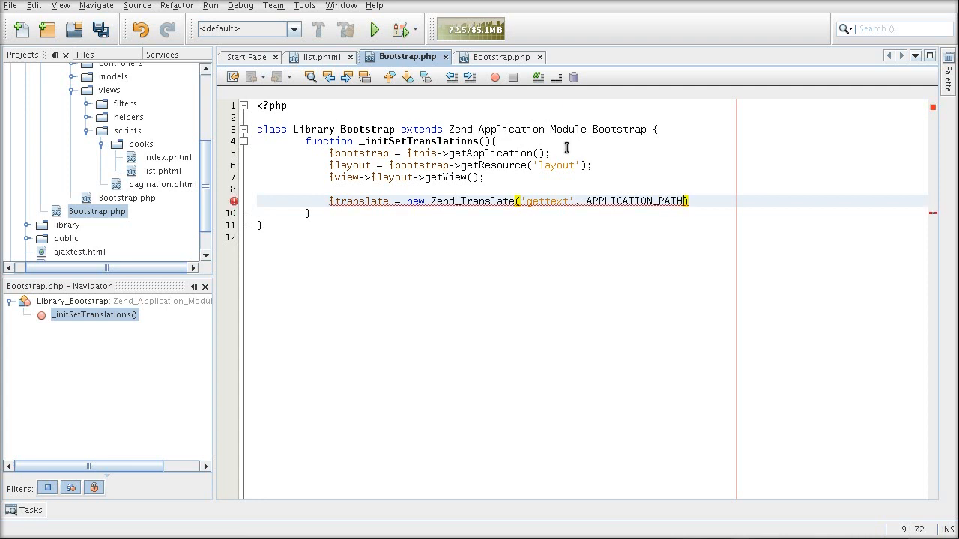
mouse_move(440, 194)
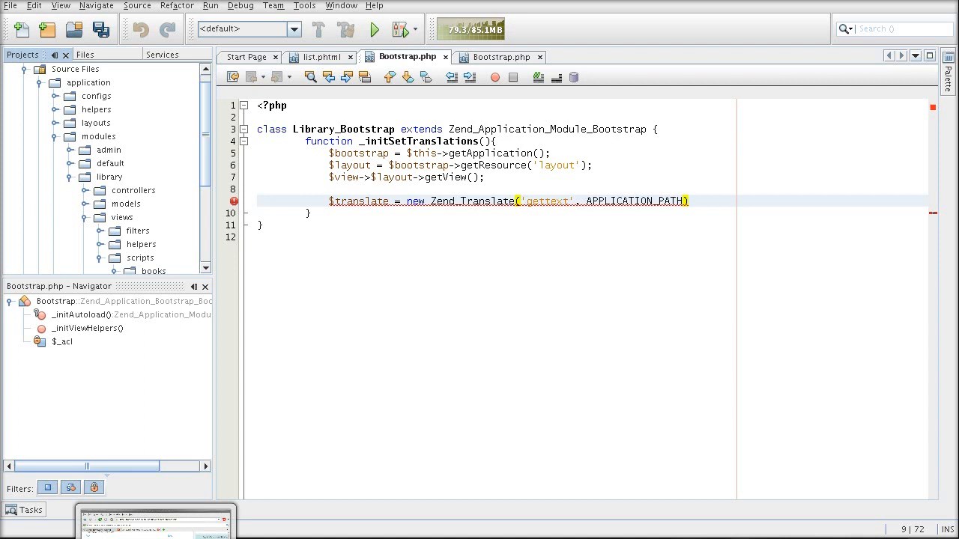
mouse_move(350, 300)
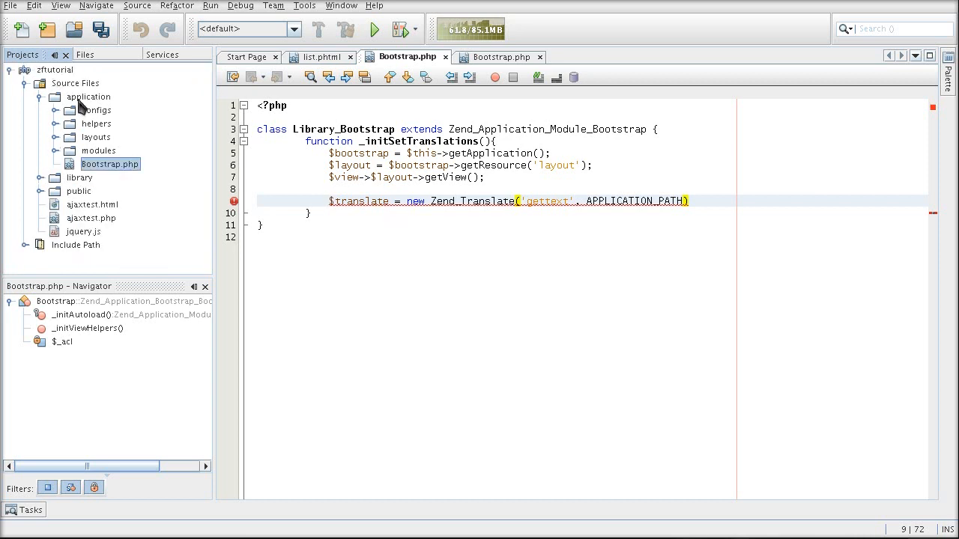
Create a languages folder inside the project's application folder.
right_click(89, 96)
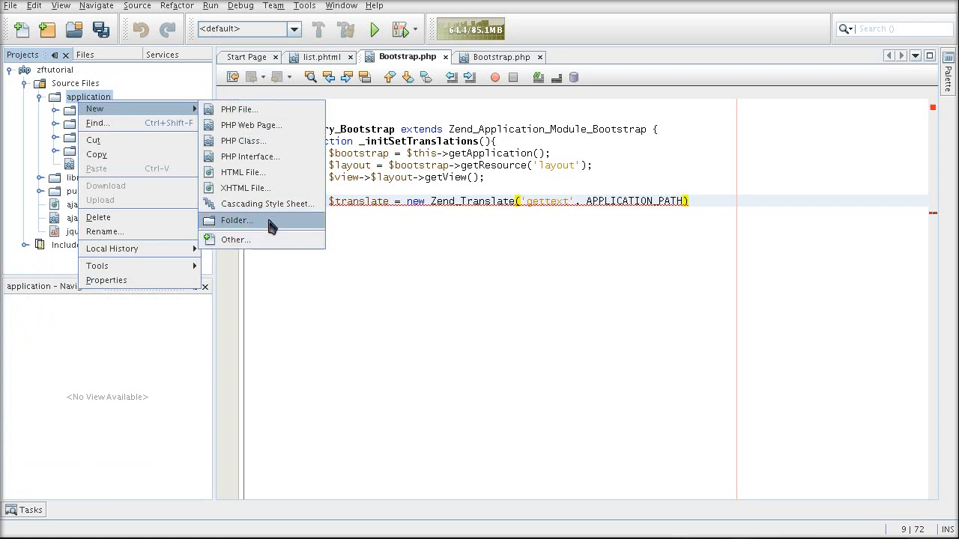
left_click(237, 220)
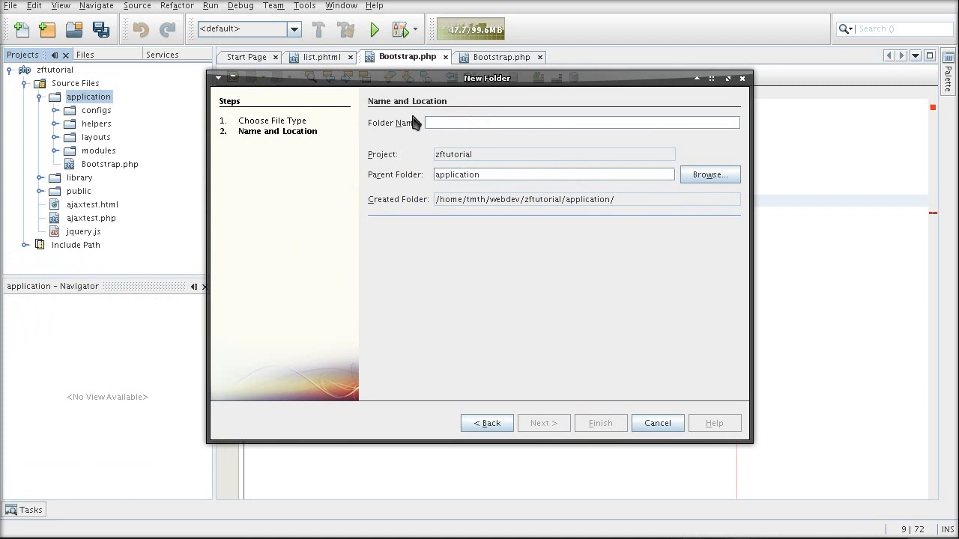
type("languages")
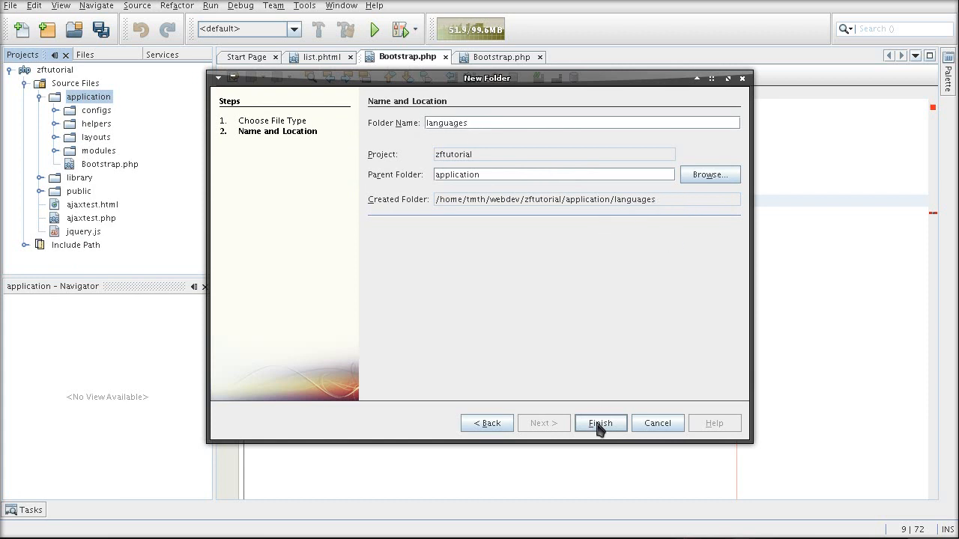
left_click(600, 422)
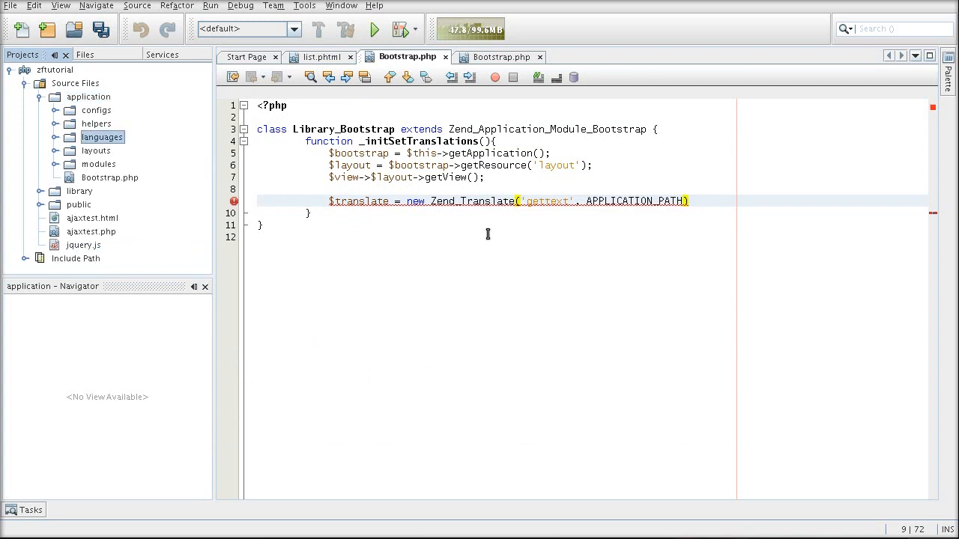
mouse_move(685, 188)
type(".'/lan")
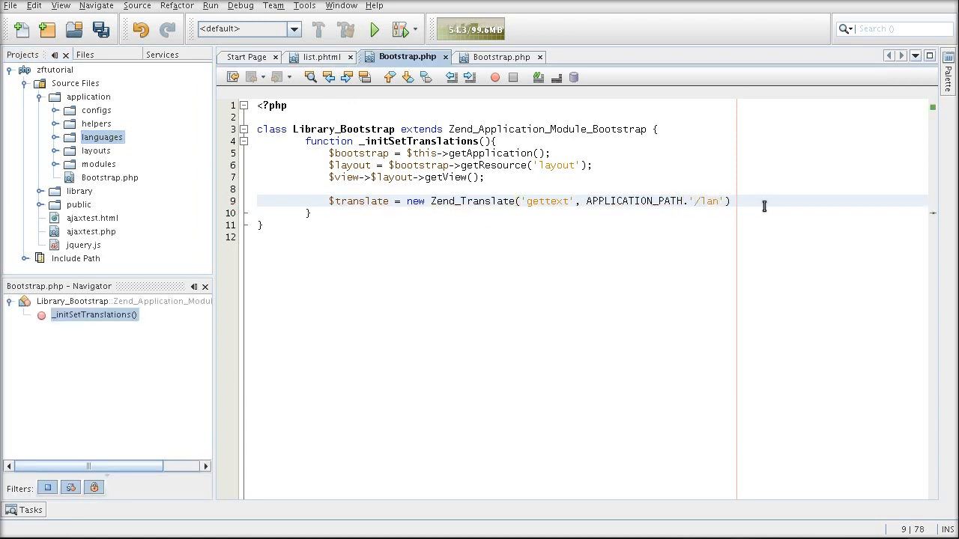
Complete the line as APPLICATION_PATH.'/languages/ru.mo', 'ru'); for the ru locale.
type("guages/ru.mo', 'ru")
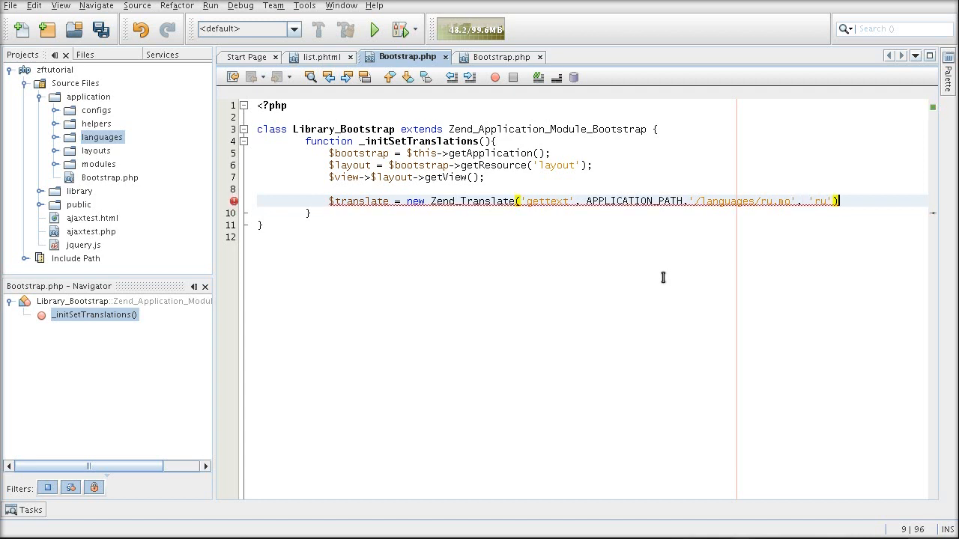
type(";")
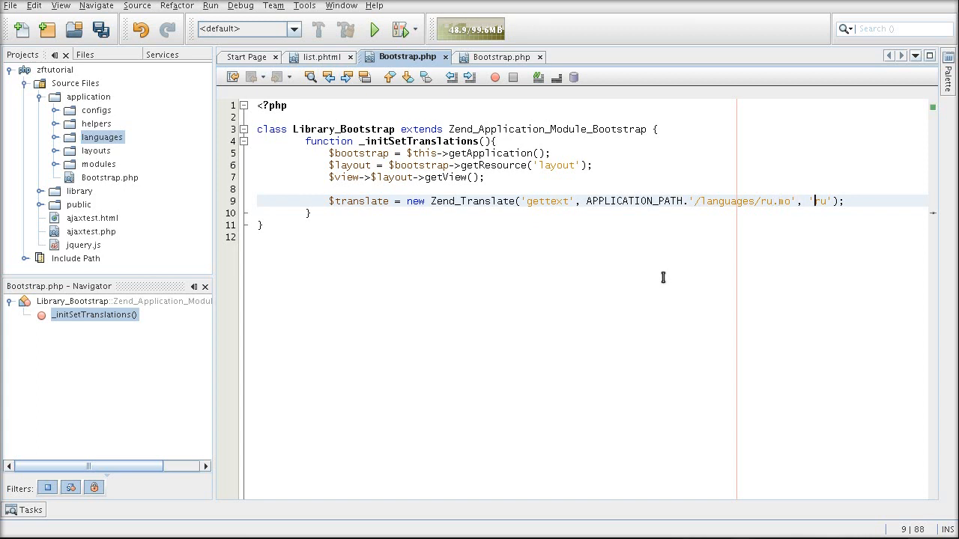
double_click(821, 201)
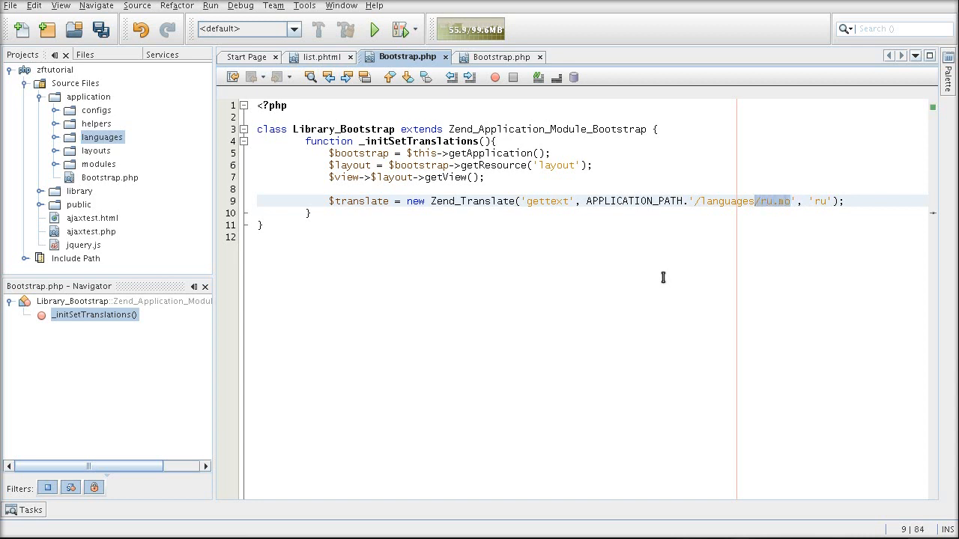
left_click(538, 200)
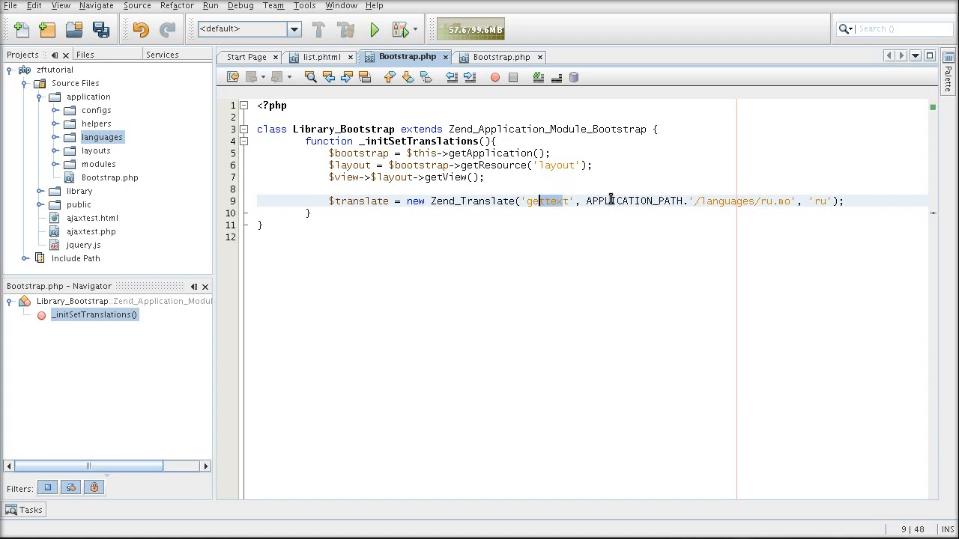